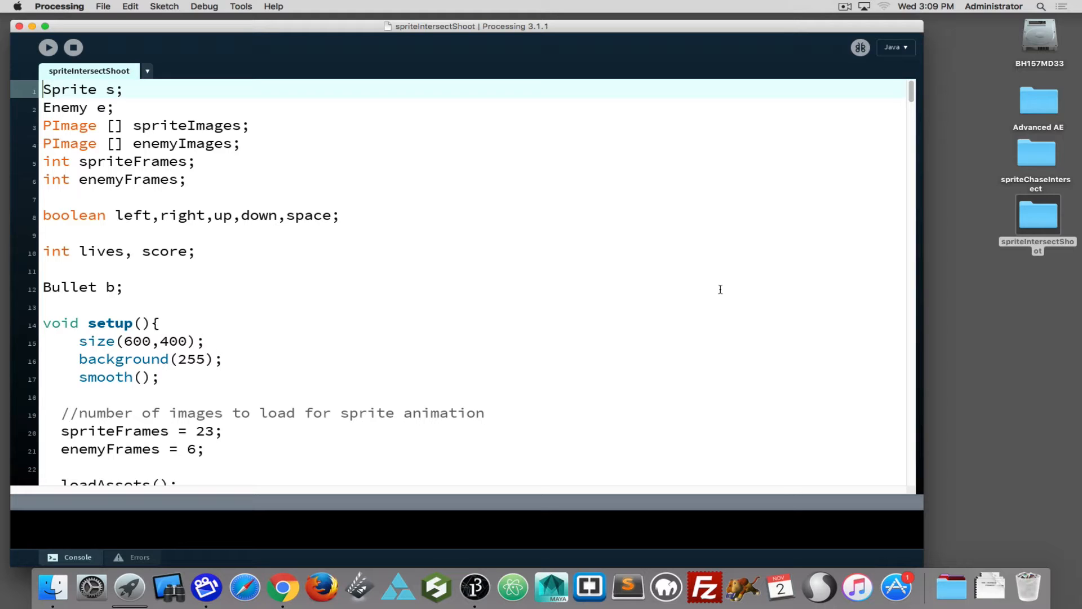
- Run spriteIntersectShoot from the Sketch menu and play until Lives 4, Score 7
click(163, 7)
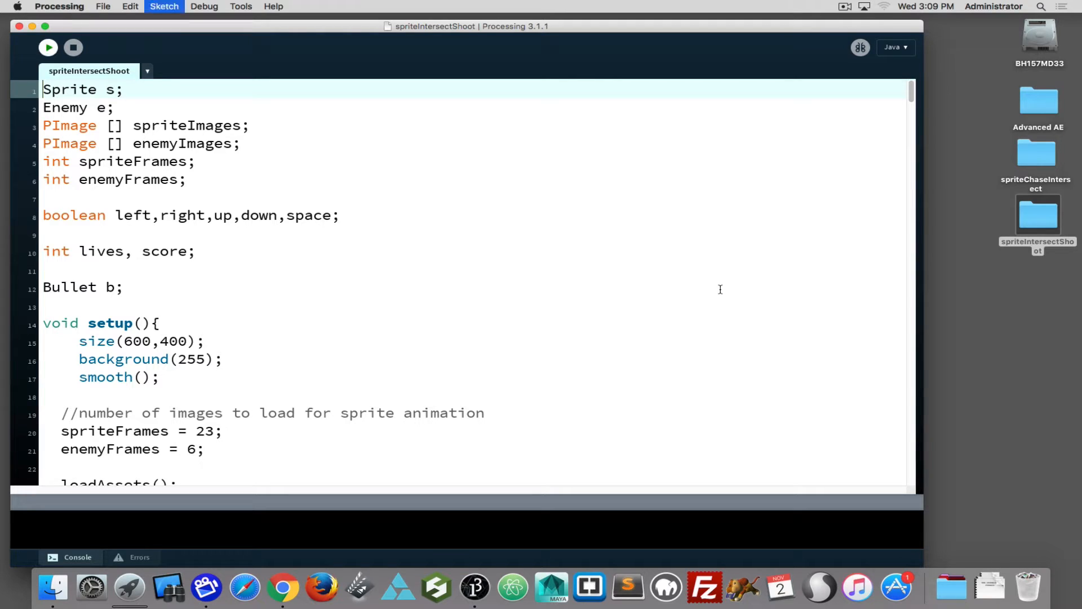
click(48, 46)
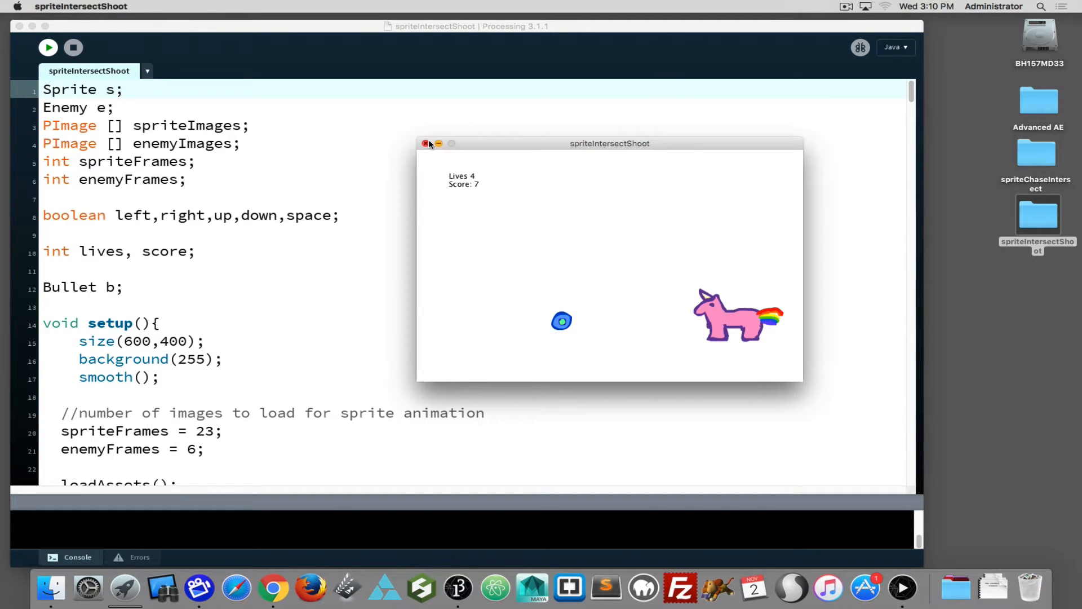
- Close the game window and scroll to the Bullet constructor and setStartLocation method
click(426, 142)
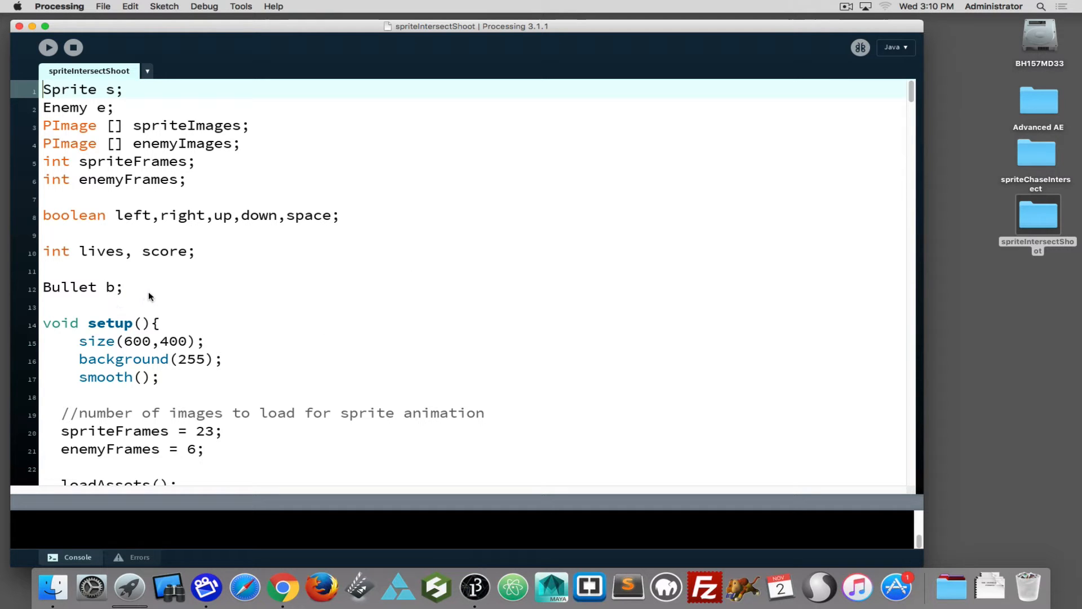
scroll(down, 3)
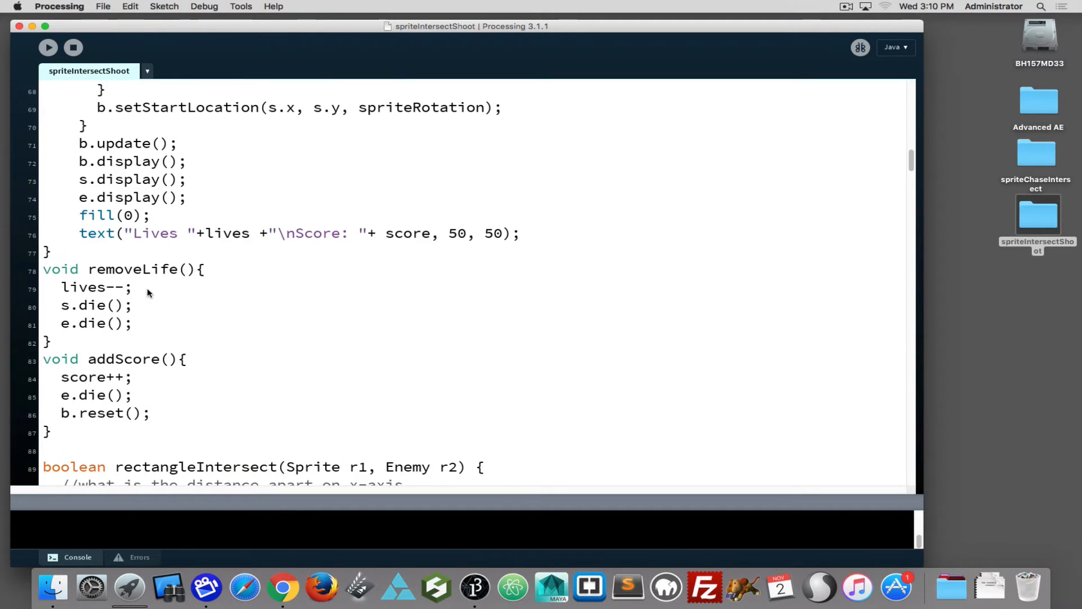
scroll(down, 3)
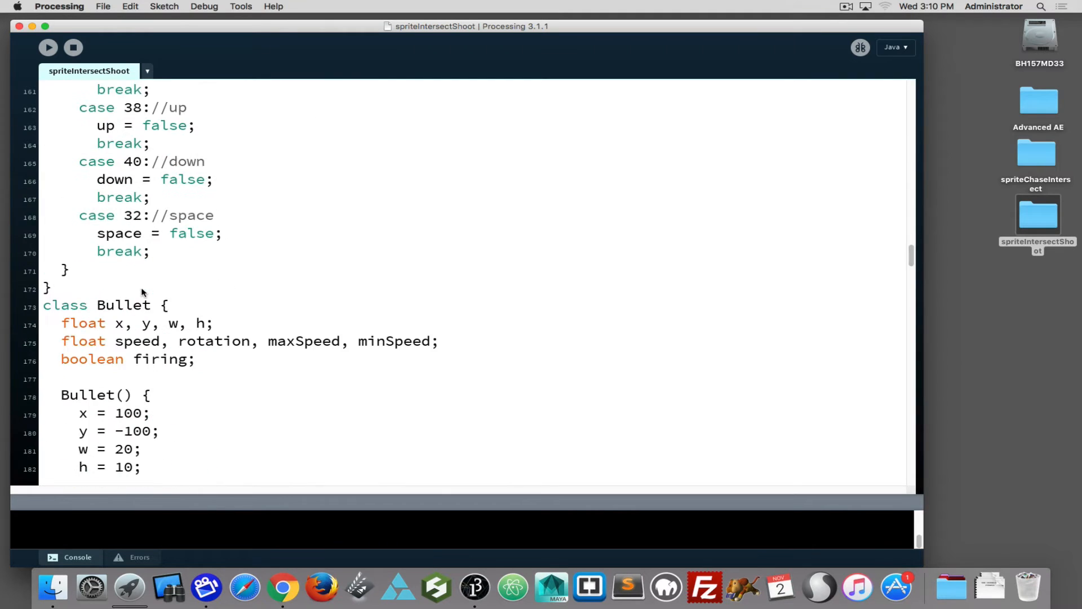
scroll(down, 3)
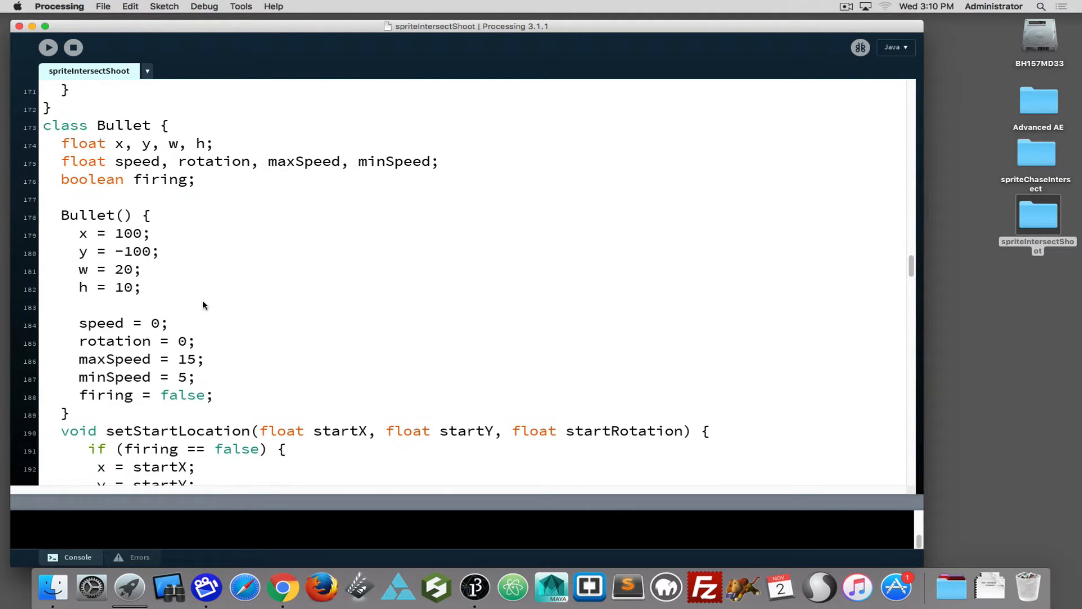
scroll(down, 3)
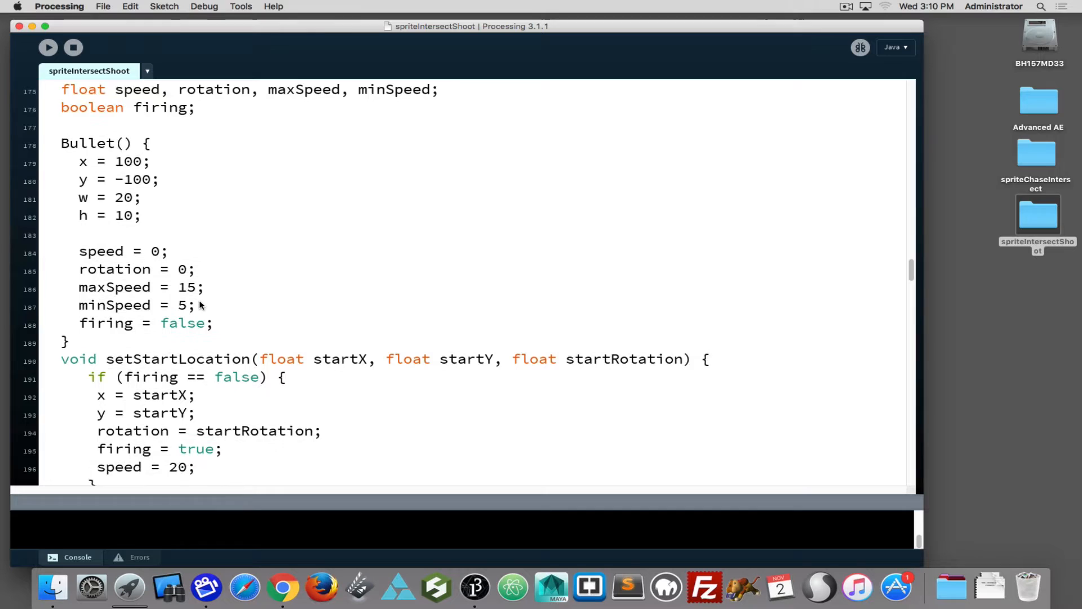
scroll(down, 3)
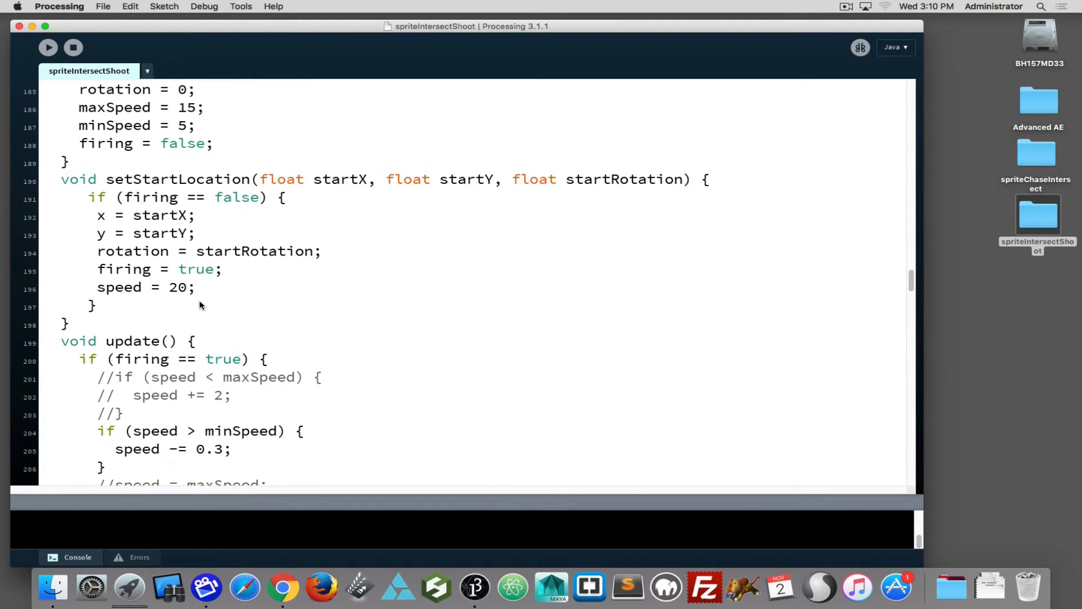
scroll(down, 3)
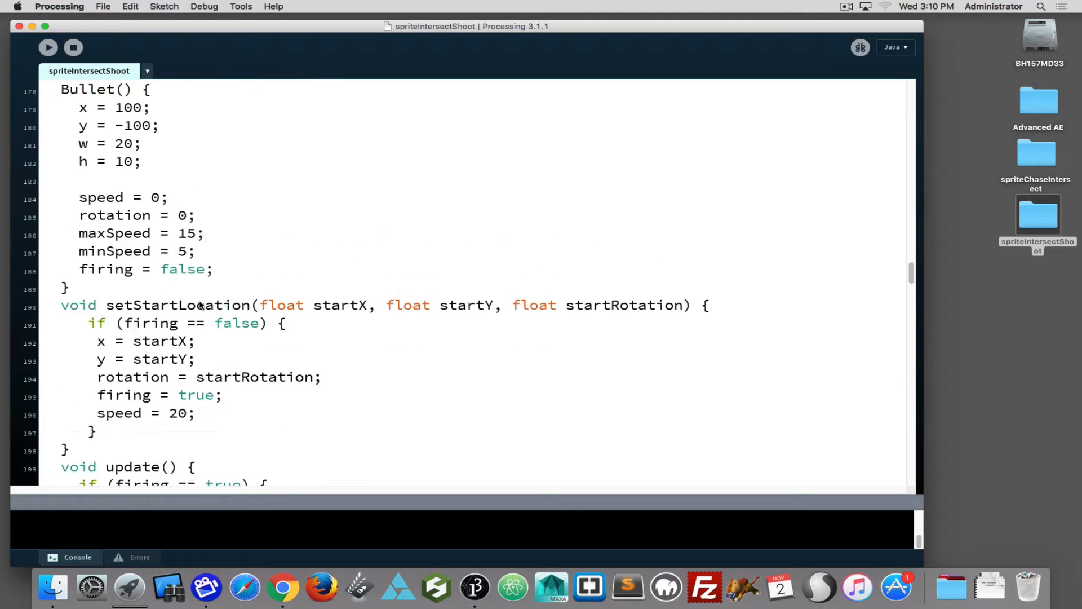
scroll(up, 3)
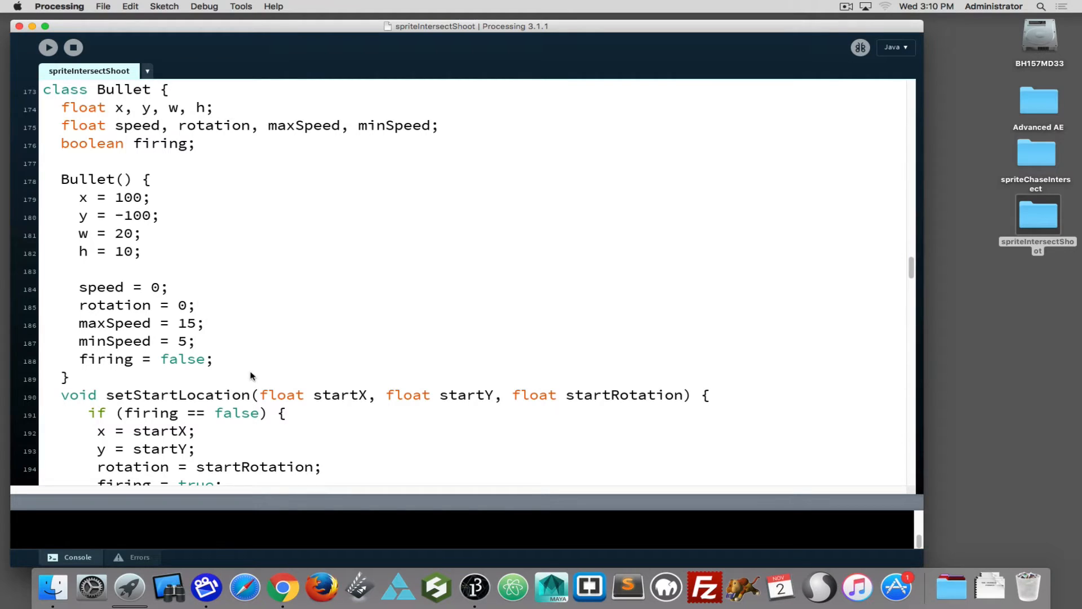
scroll(down, 3)
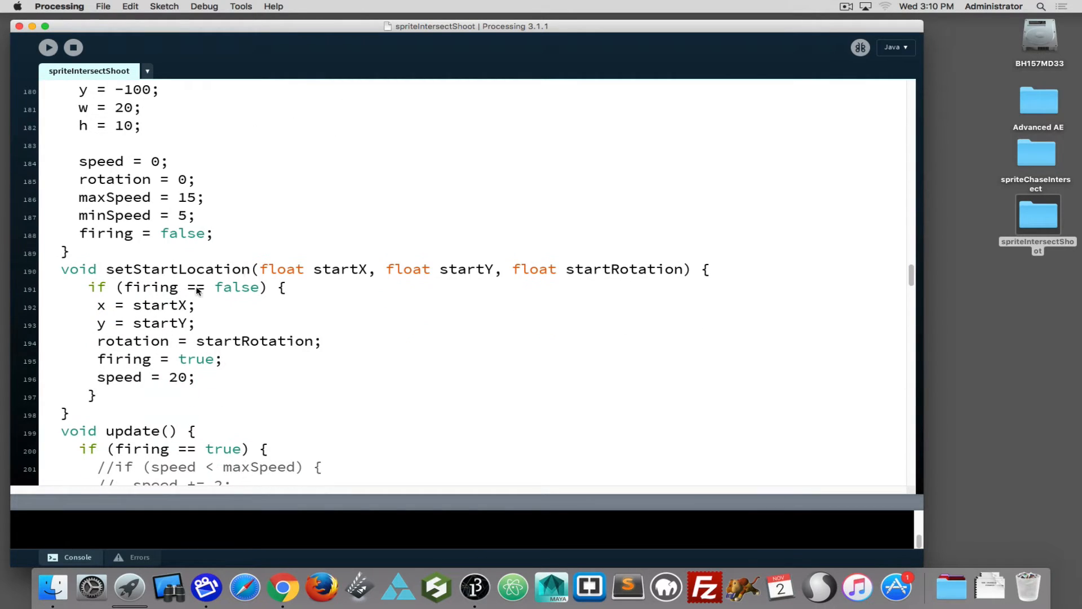
mouse_move(248, 272)
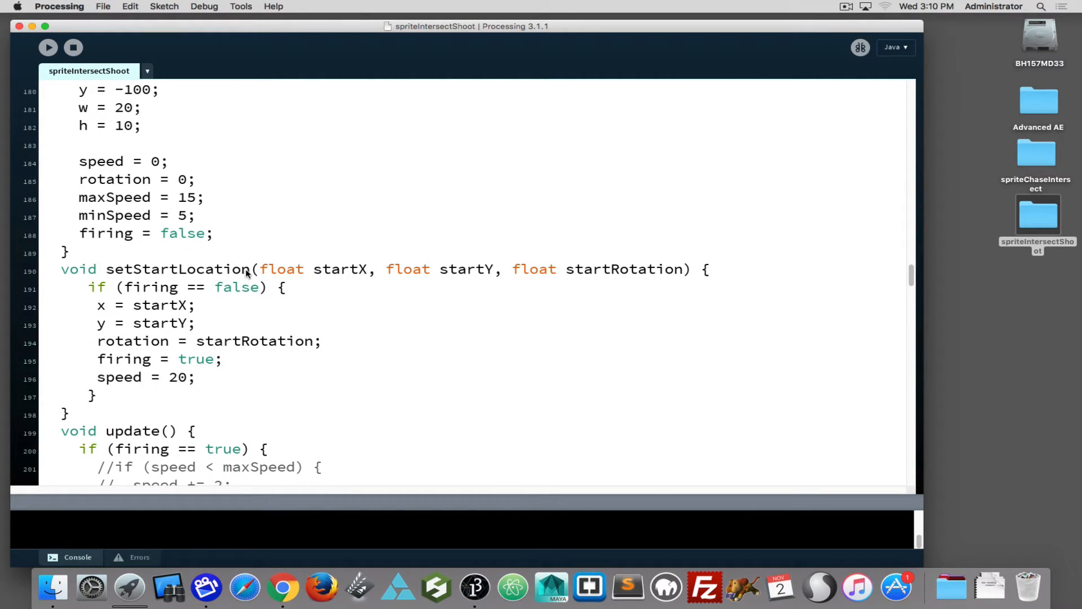
mouse_move(261, 267)
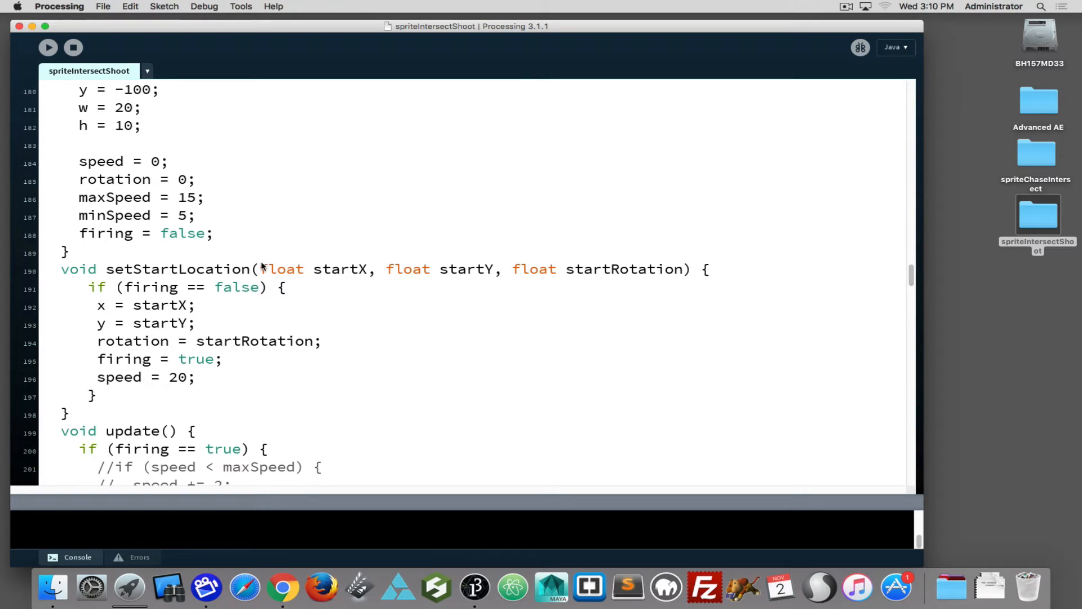
mouse_move(262, 268)
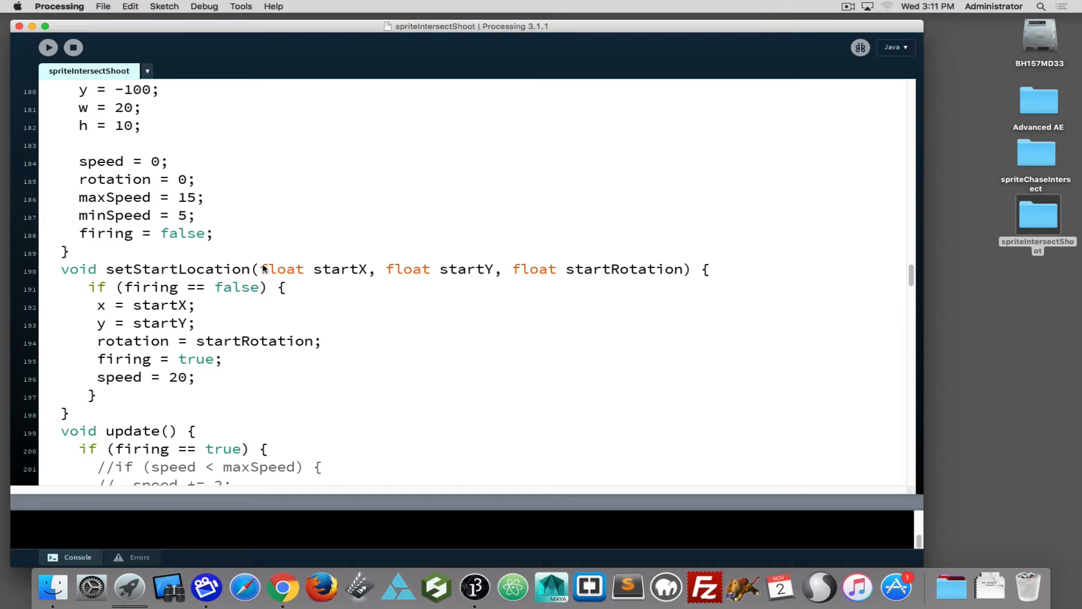
mouse_move(144, 286)
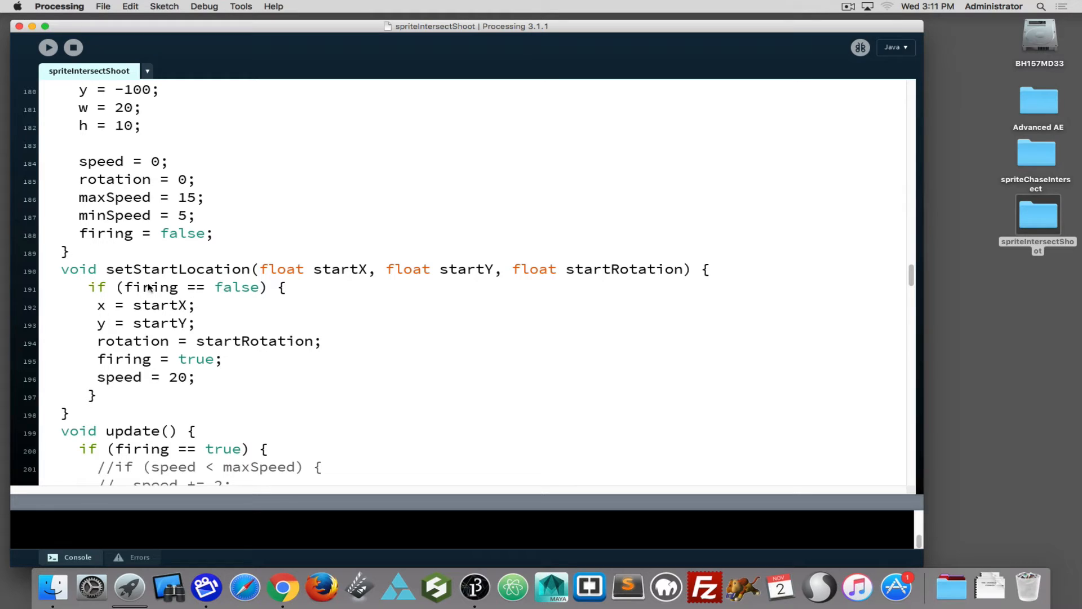
scroll(down, 3)
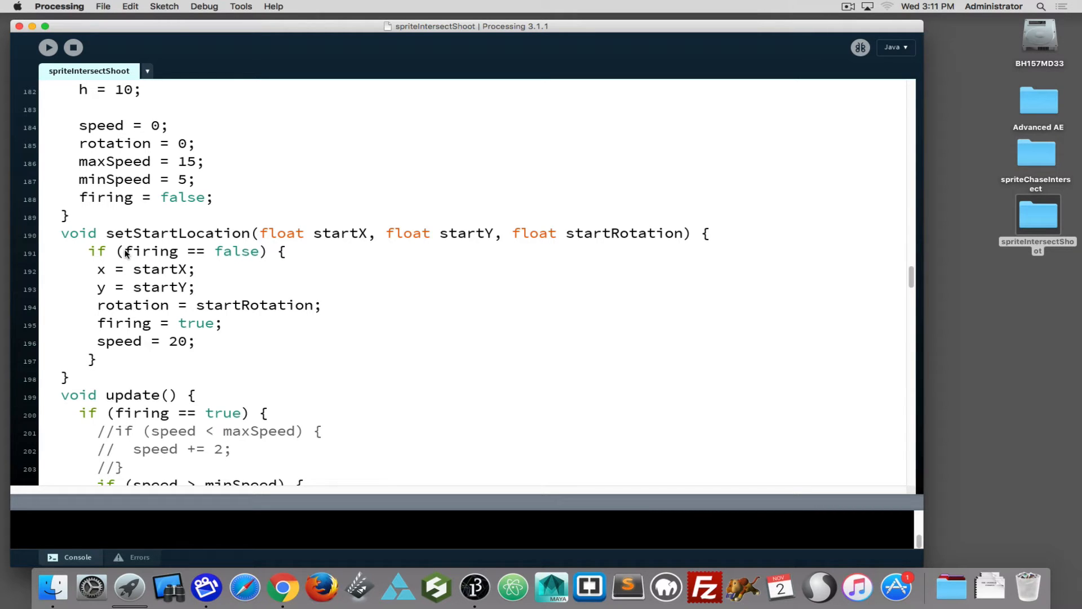
drag(125, 251, 252, 250)
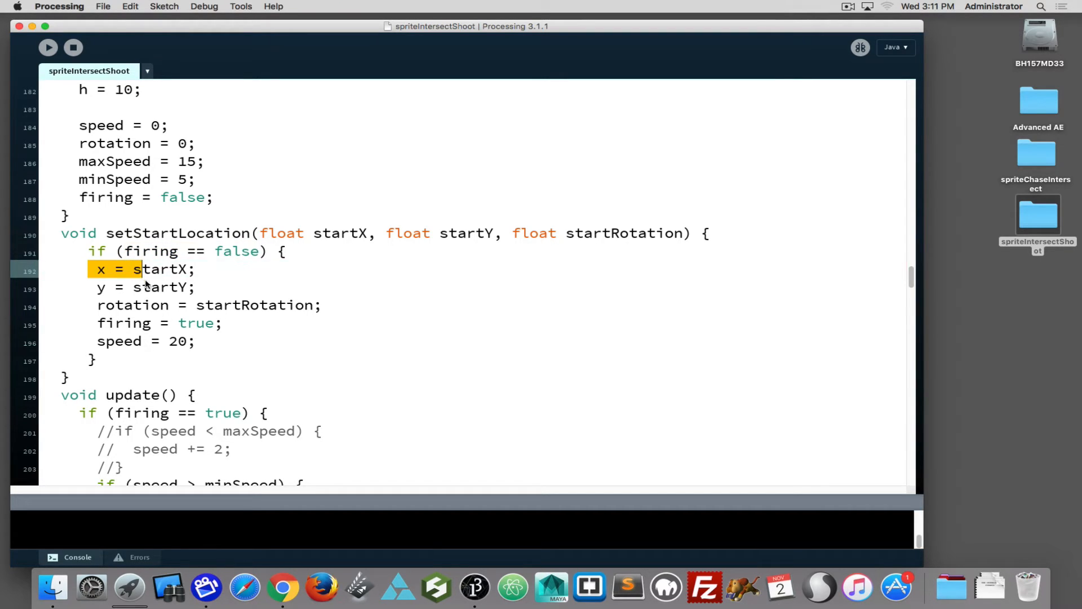
drag(138, 269, 196, 288)
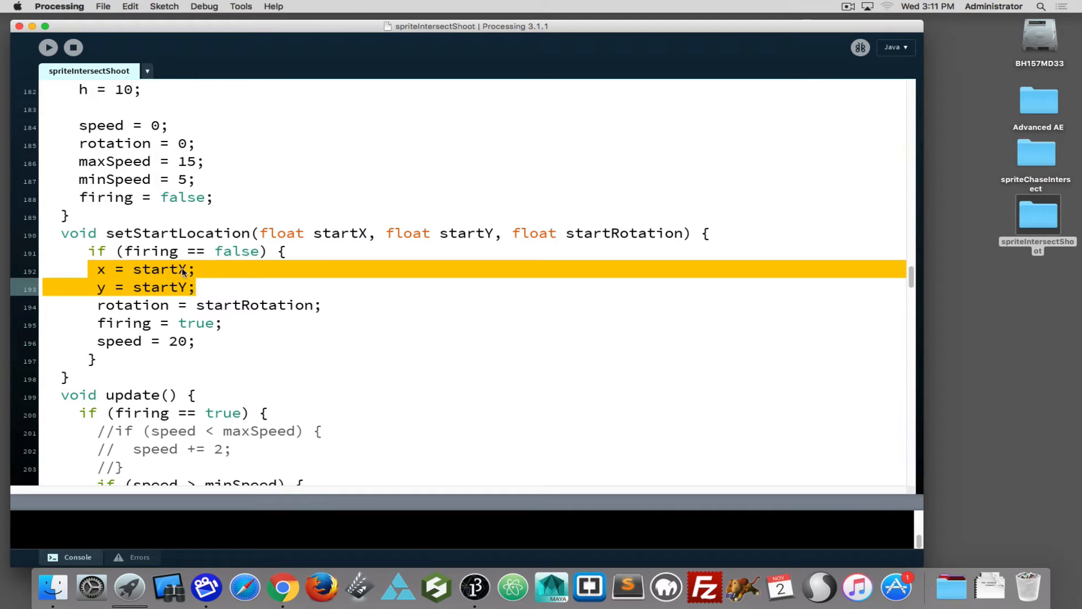
mouse_move(142, 336)
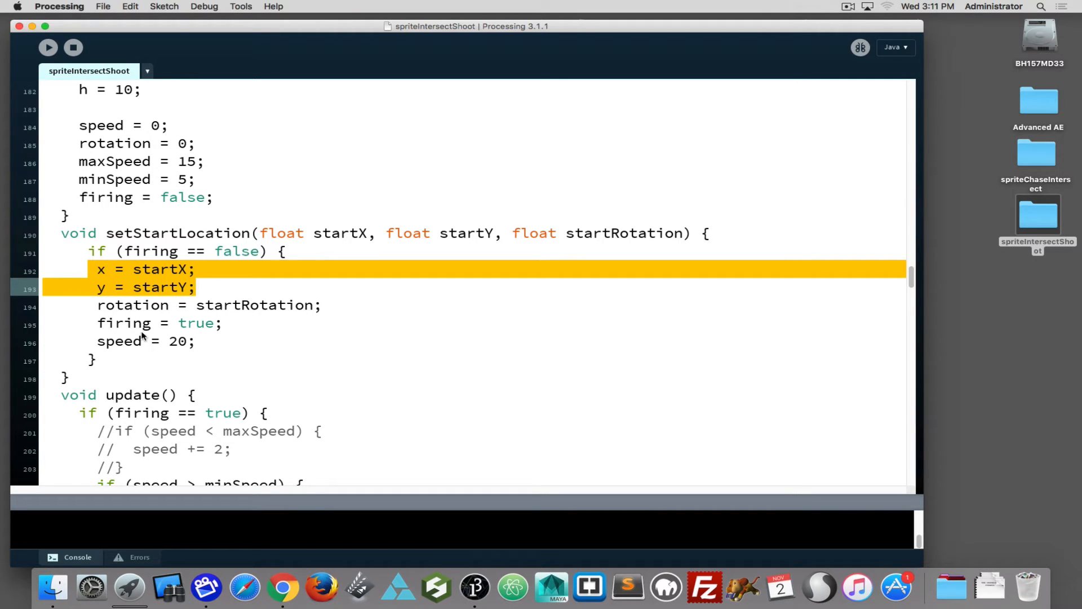
mouse_move(137, 354)
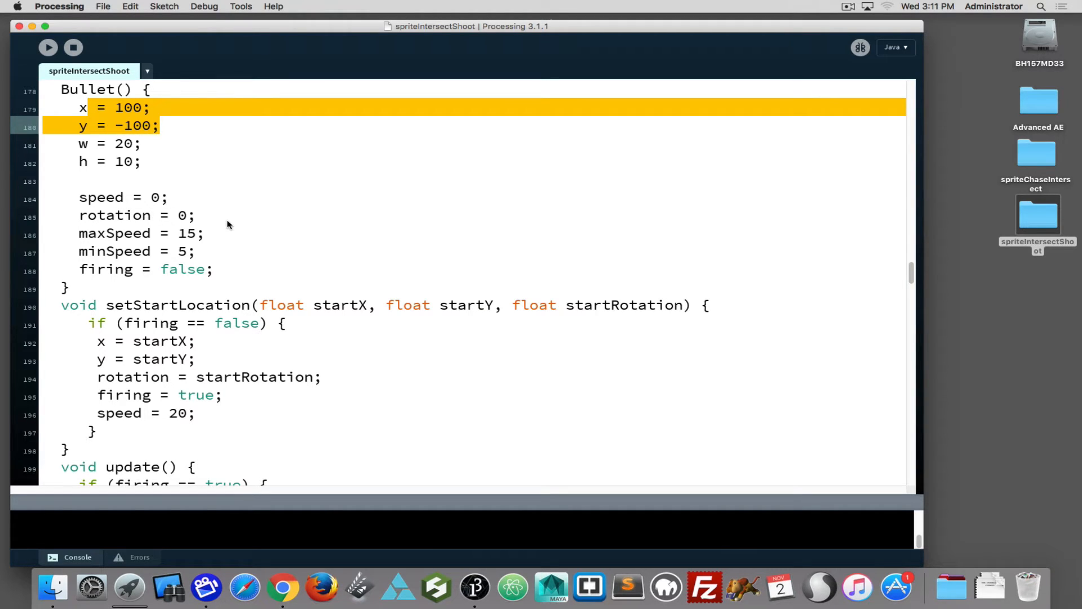
mouse_move(121, 246)
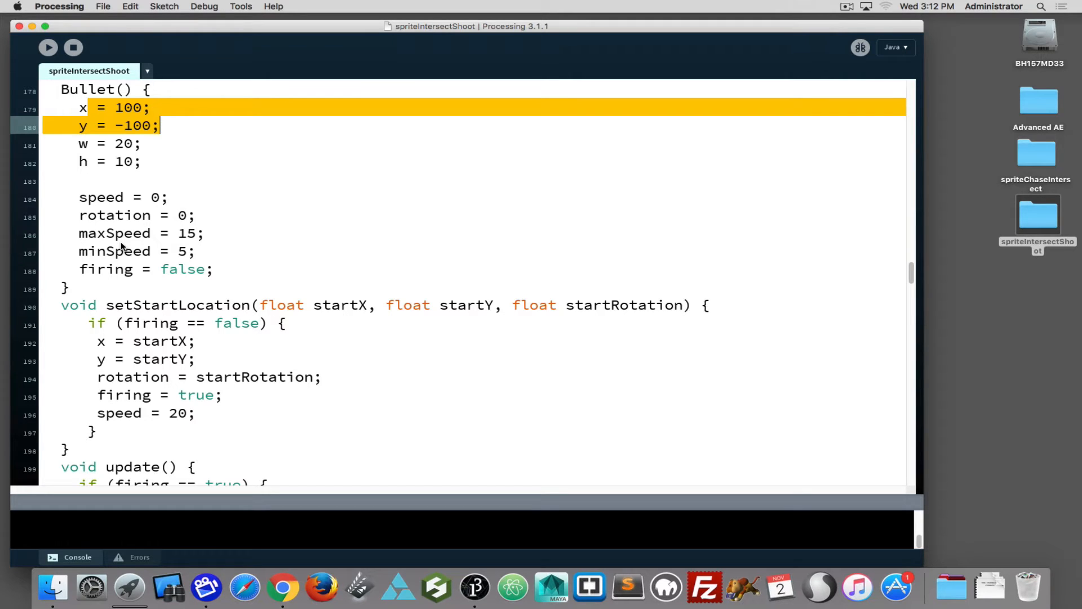
mouse_move(403, 427)
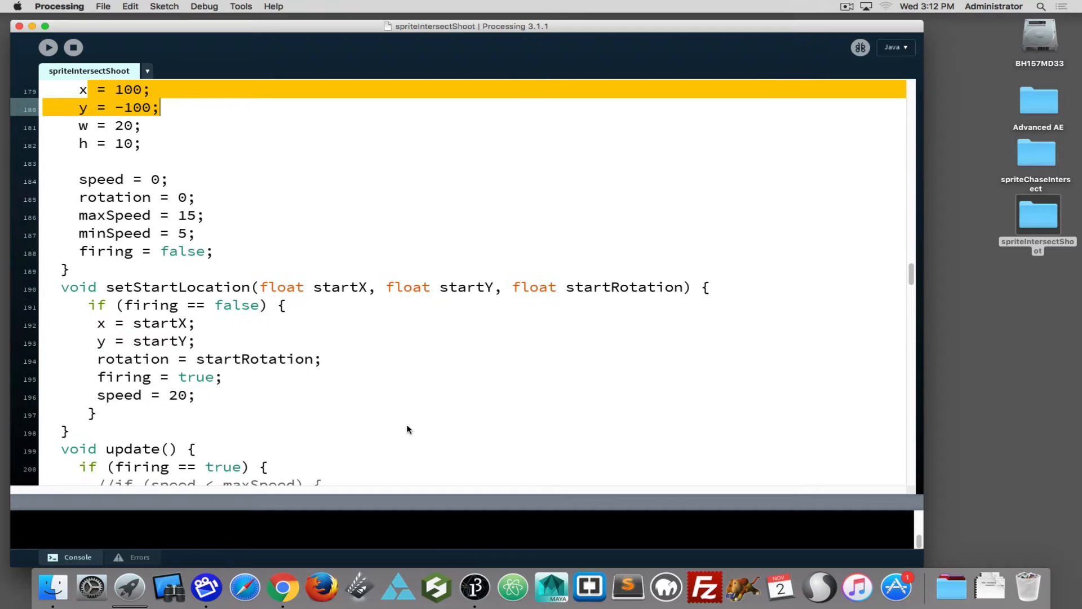
scroll(down, 3)
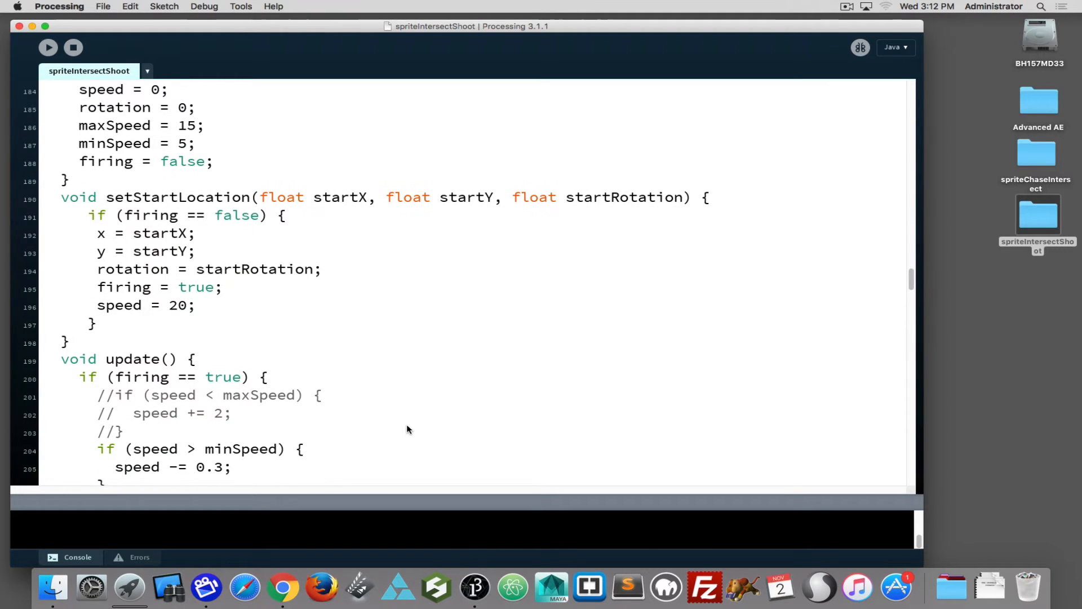
scroll(down, 3)
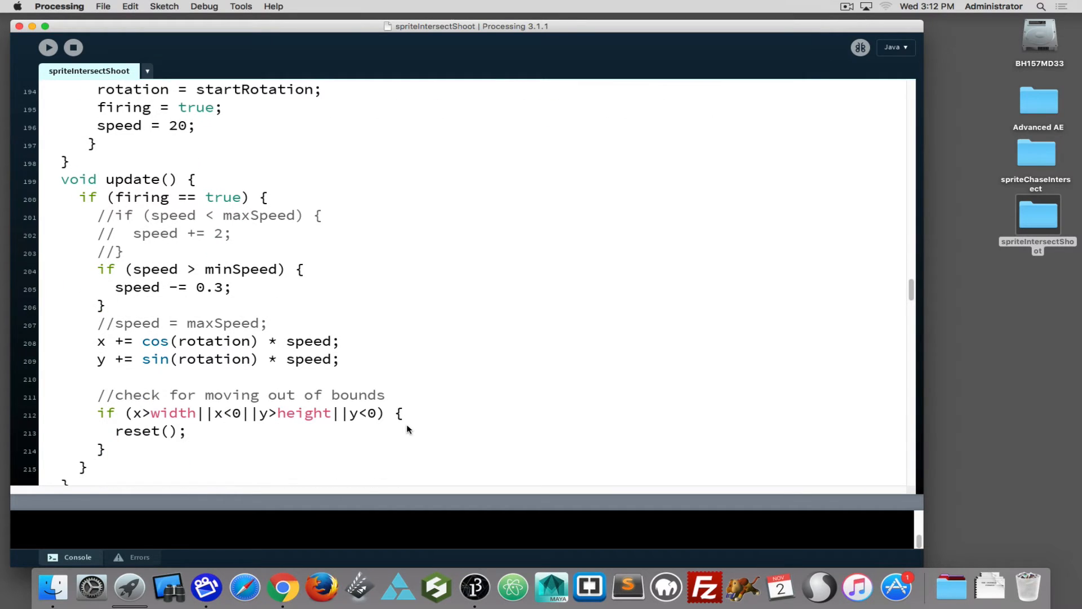
scroll(down, 3)
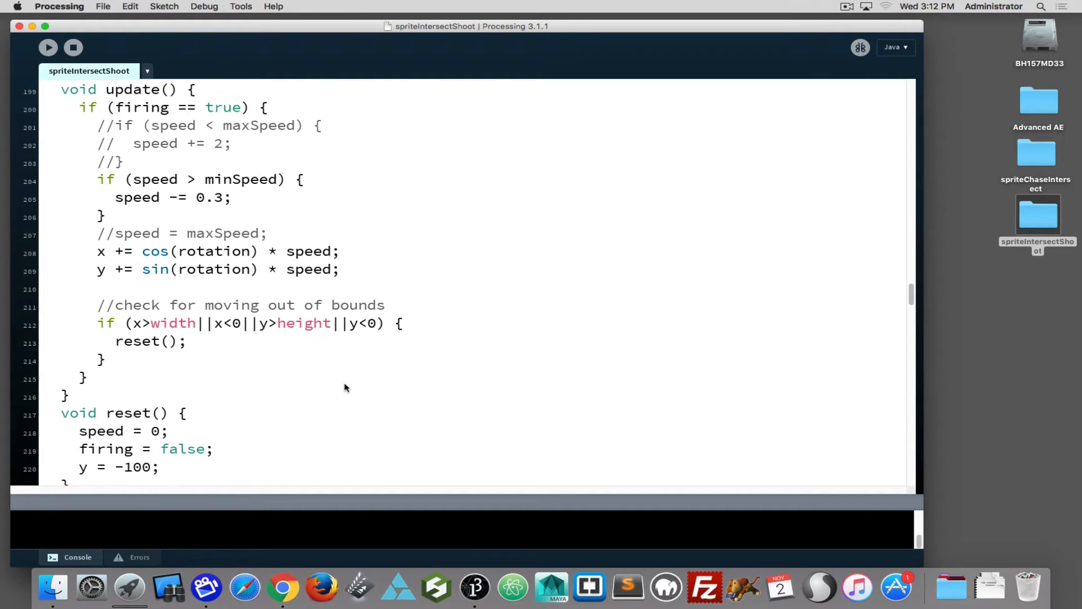
mouse_move(89, 291)
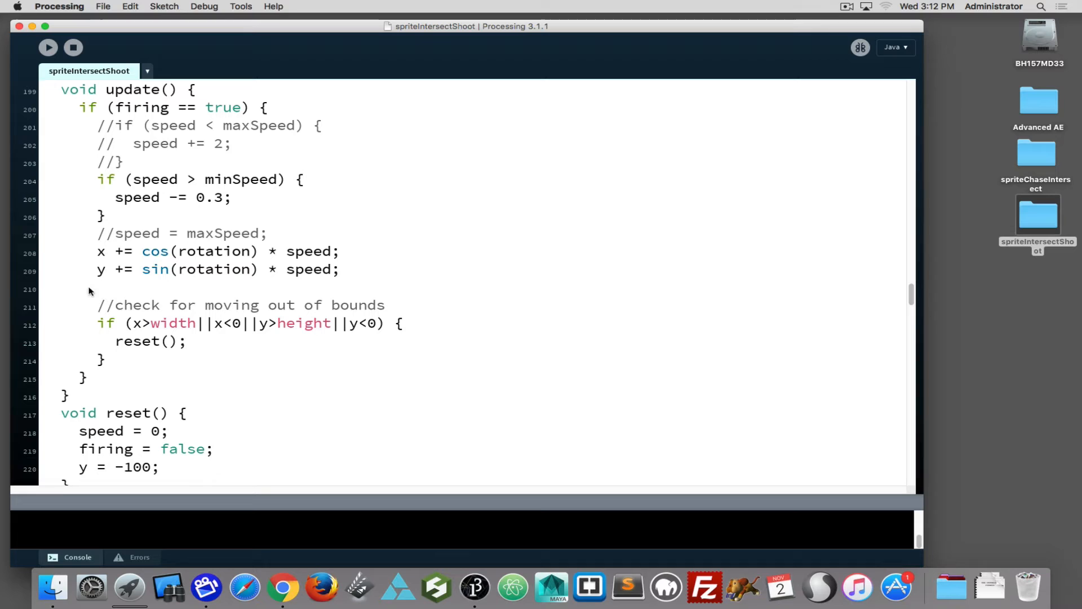
mouse_move(111, 304)
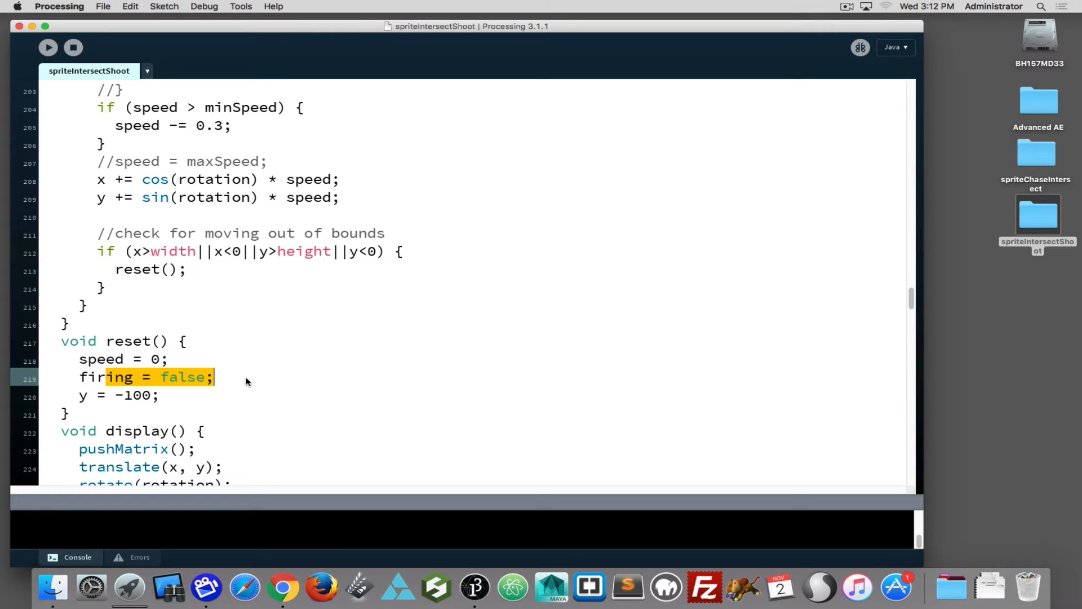
scroll(down, 3)
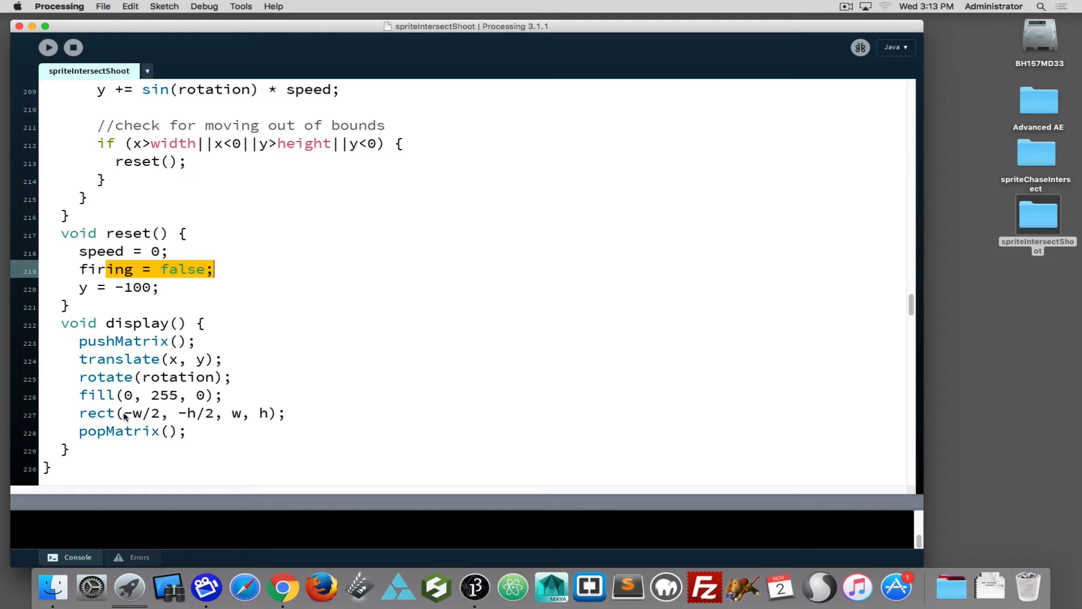
mouse_move(231, 416)
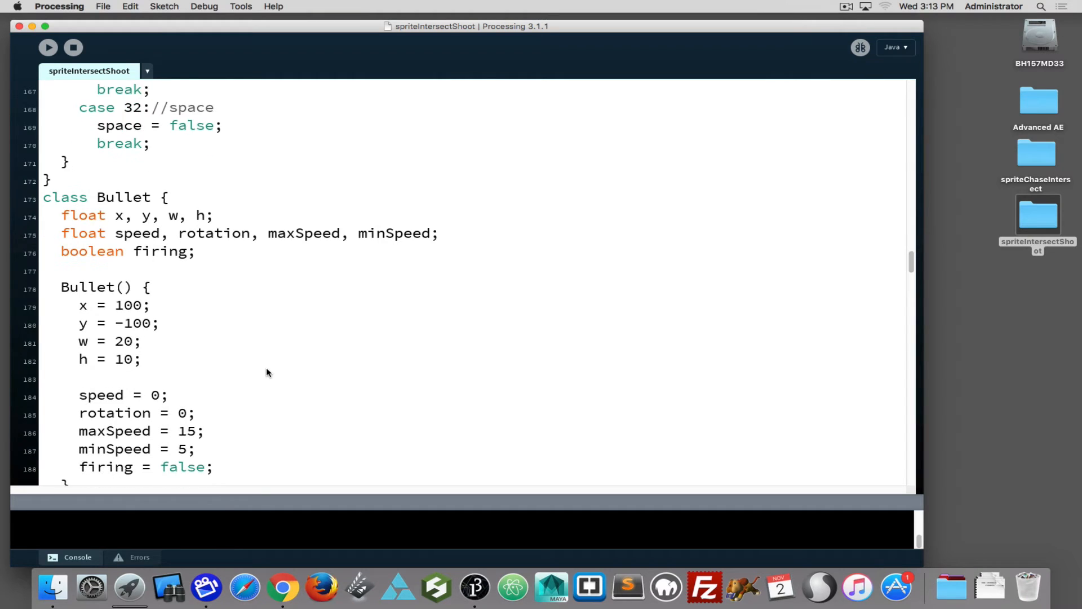
- Comment out the if (firing == false) check in setStartLocation, then test-run and close the sketch
scroll(down, 3)
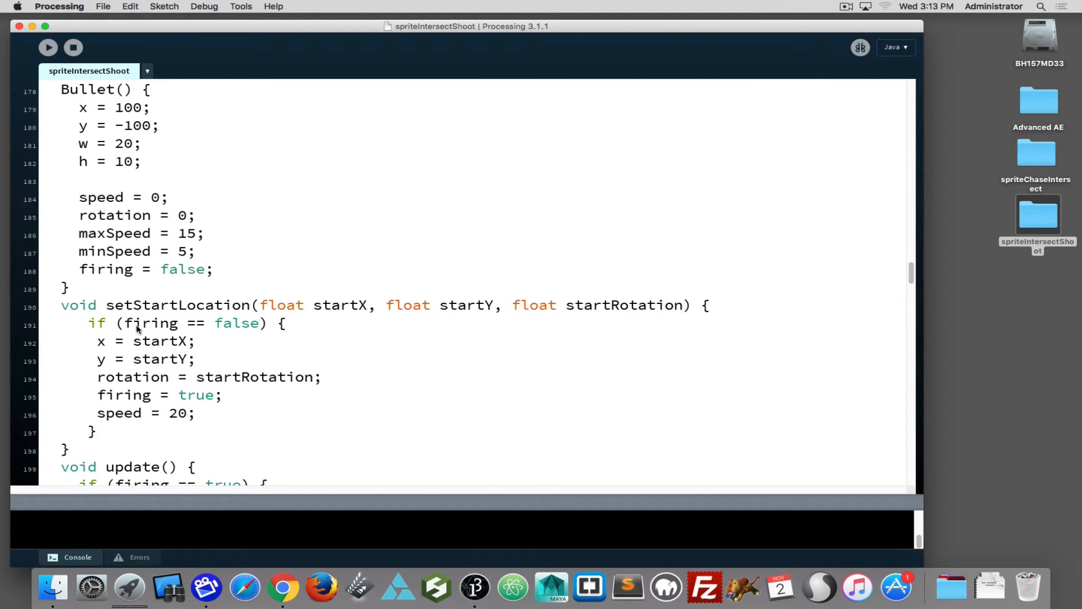
scroll(down, 3)
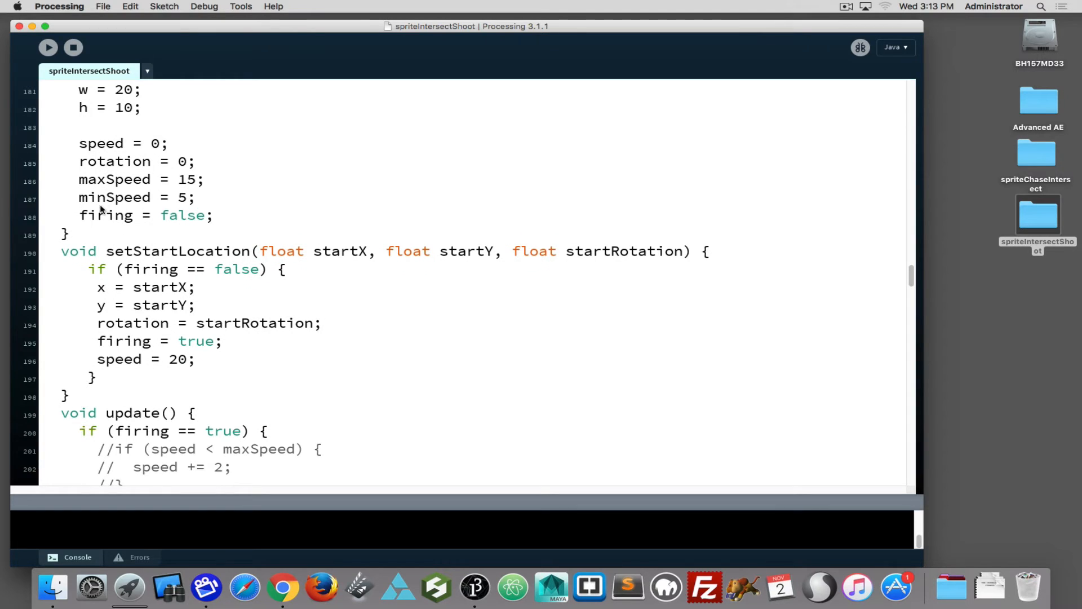
double_click(107, 215)
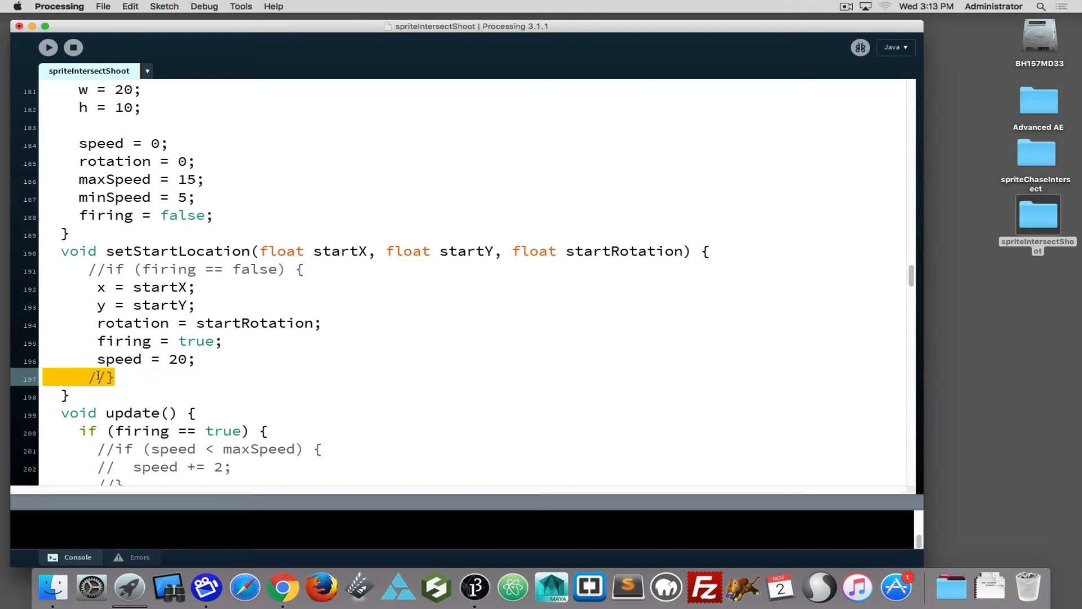
click(47, 46)
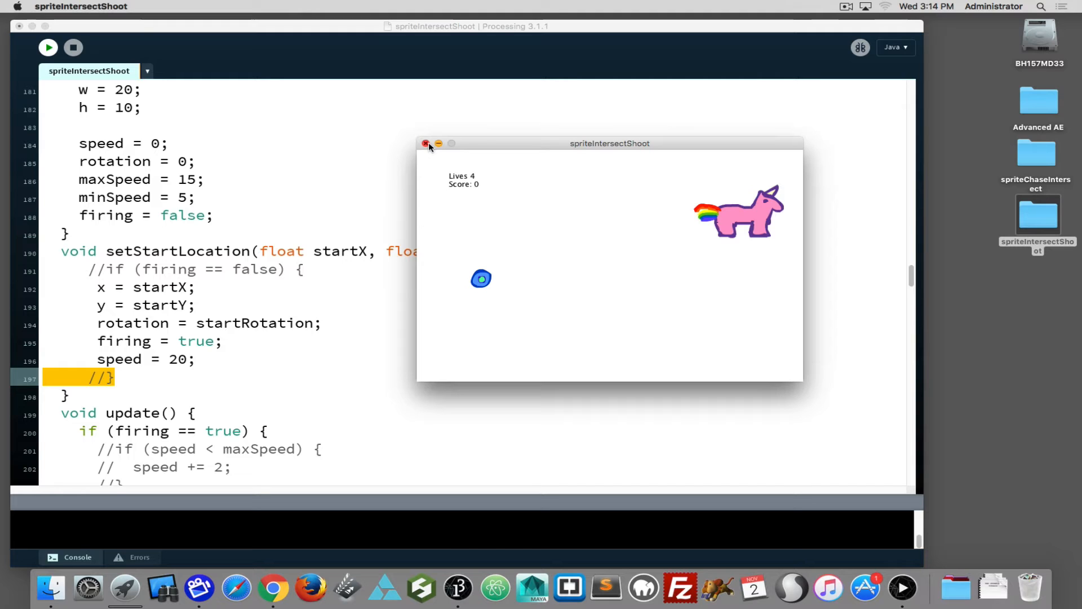
click(426, 142)
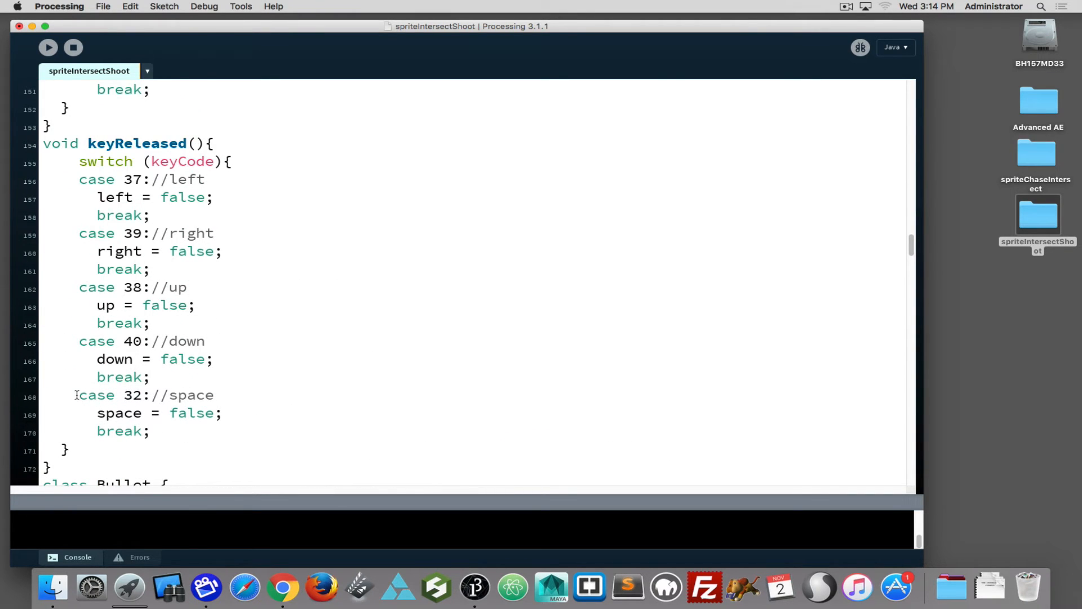
drag(76, 395, 150, 430)
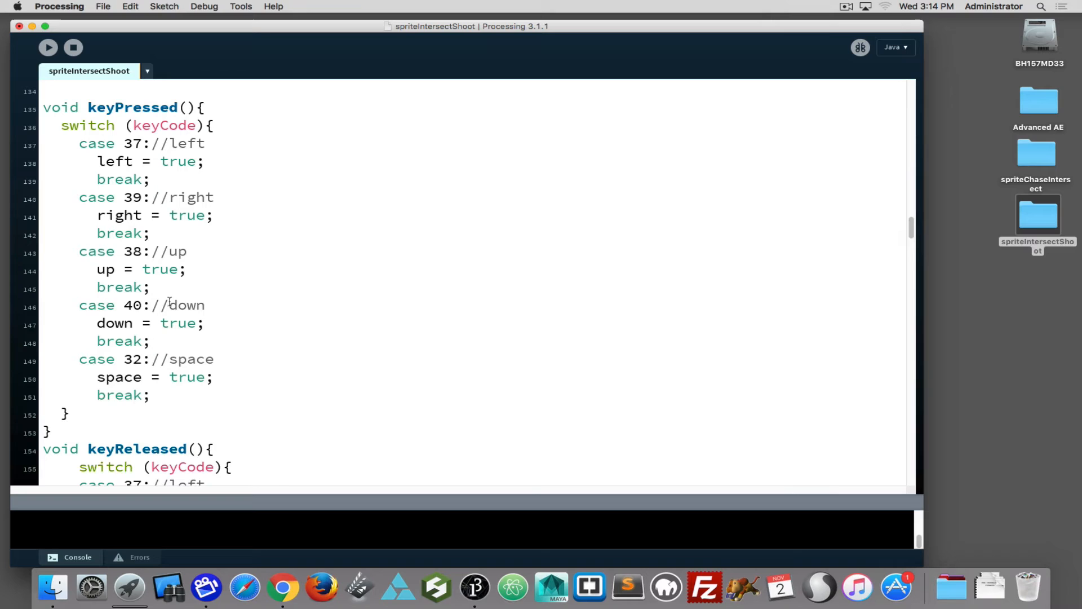
mouse_move(81, 355)
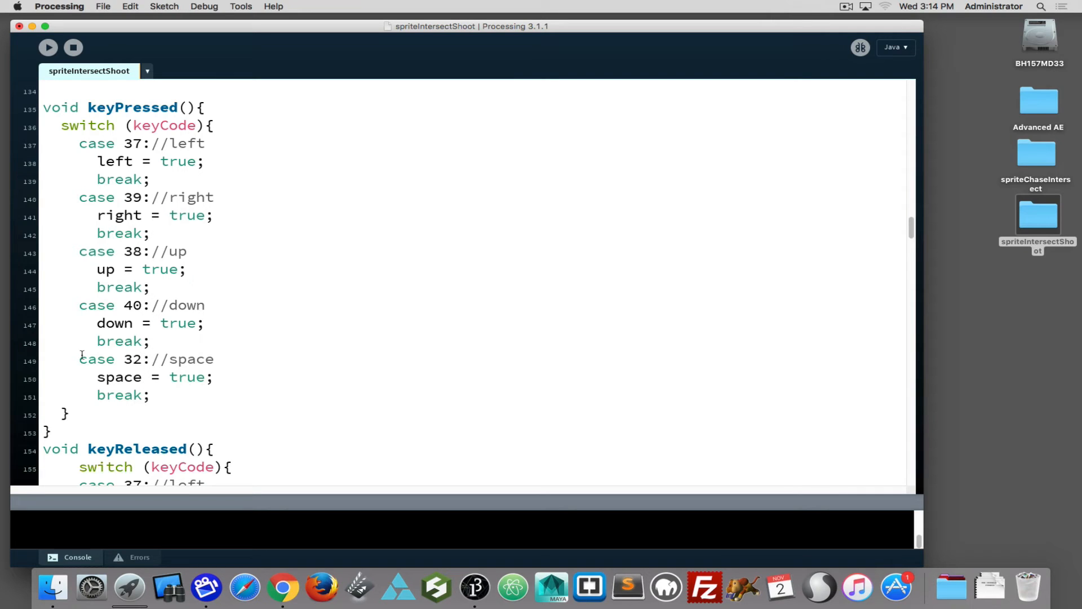
drag(122, 358, 149, 395)
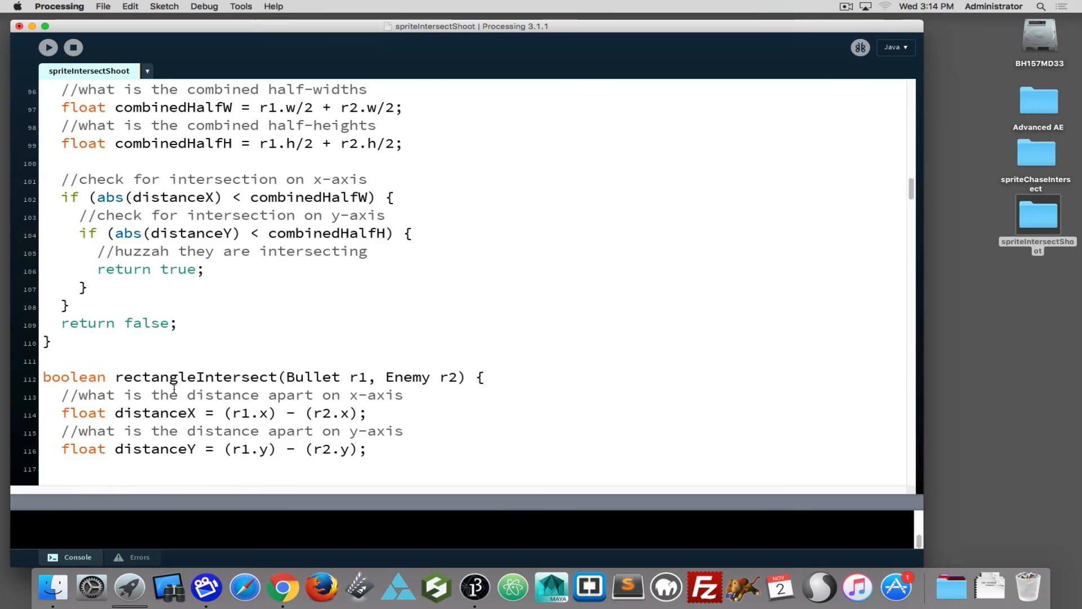
scroll(up, 3)
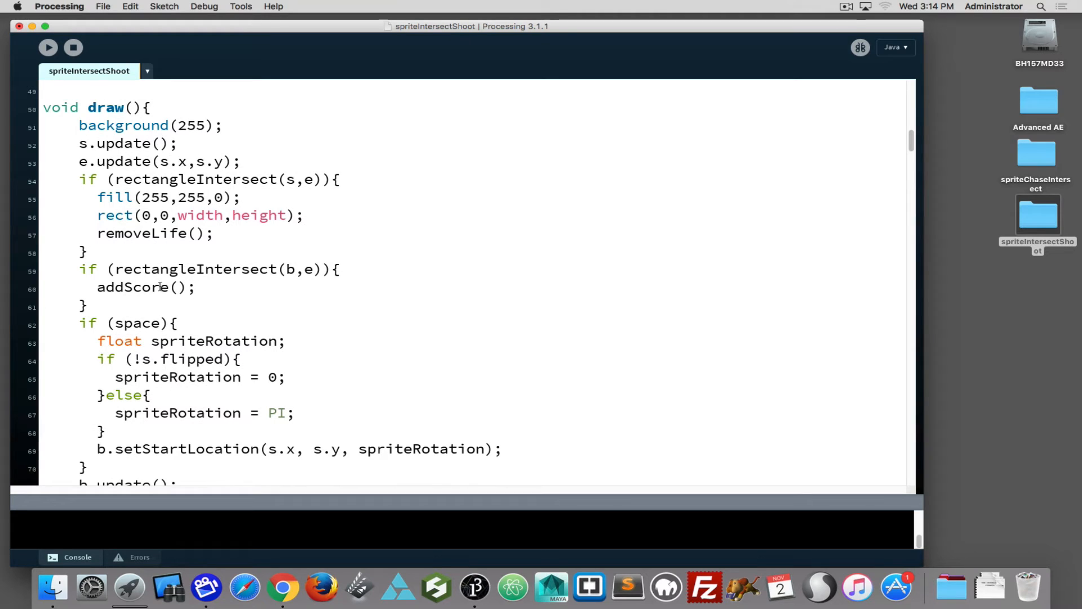
scroll(down, 3)
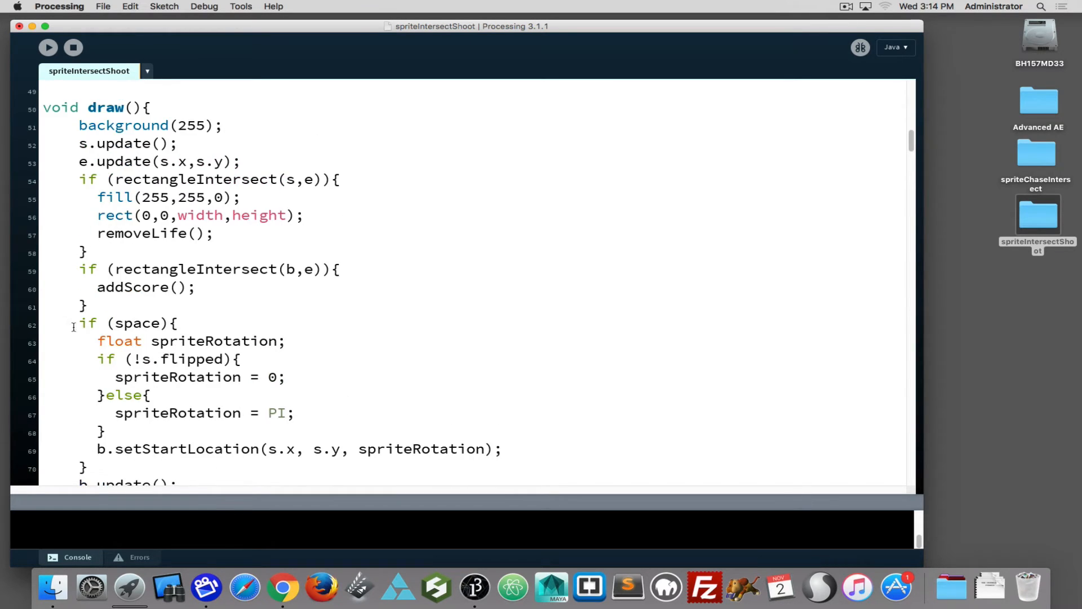
scroll(down, 3)
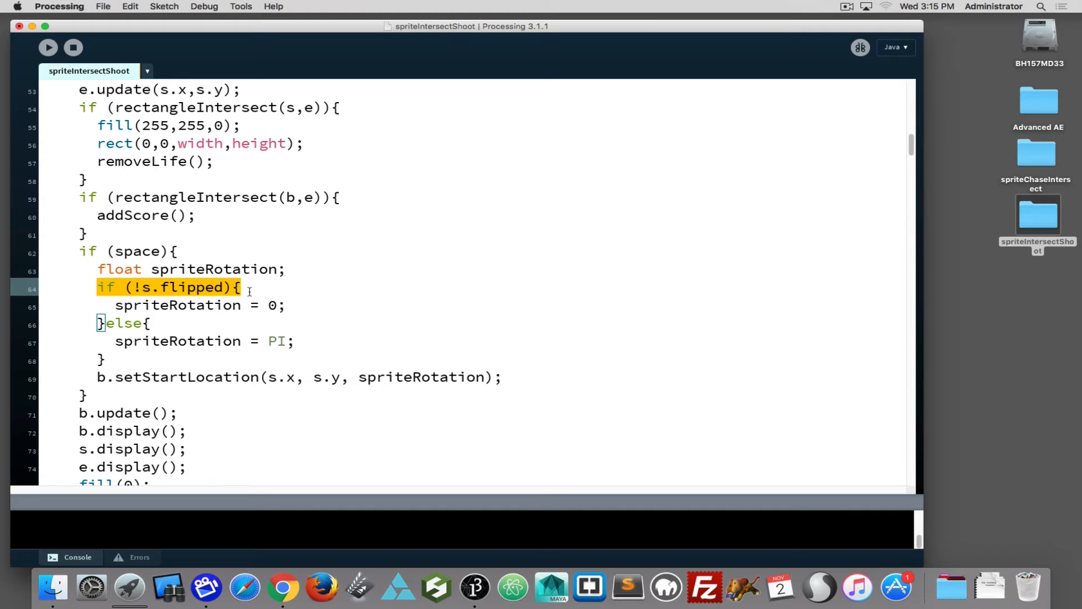
mouse_move(144, 248)
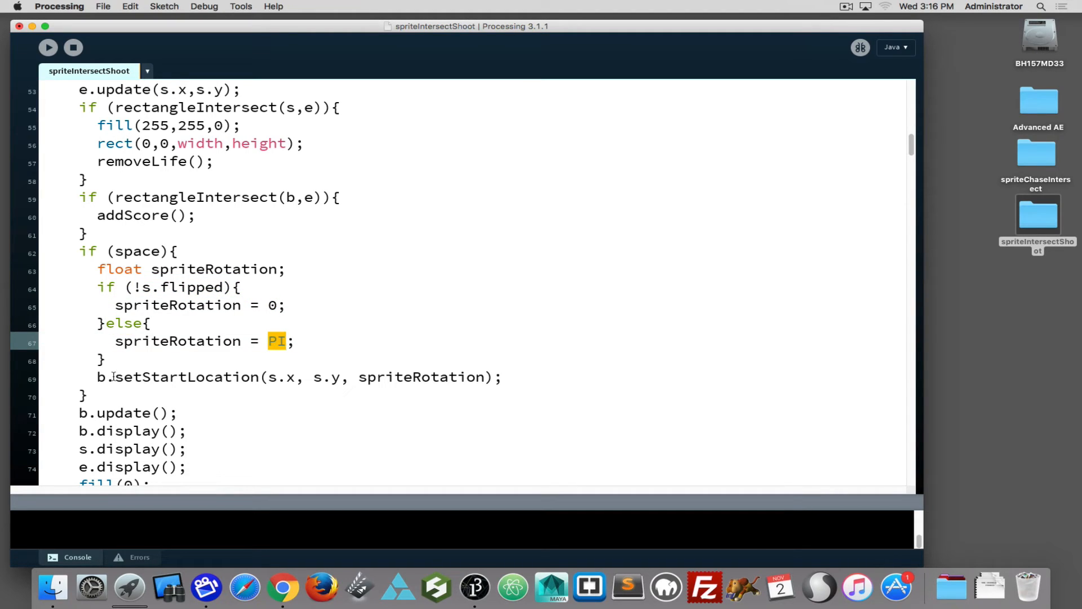
double_click(193, 377)
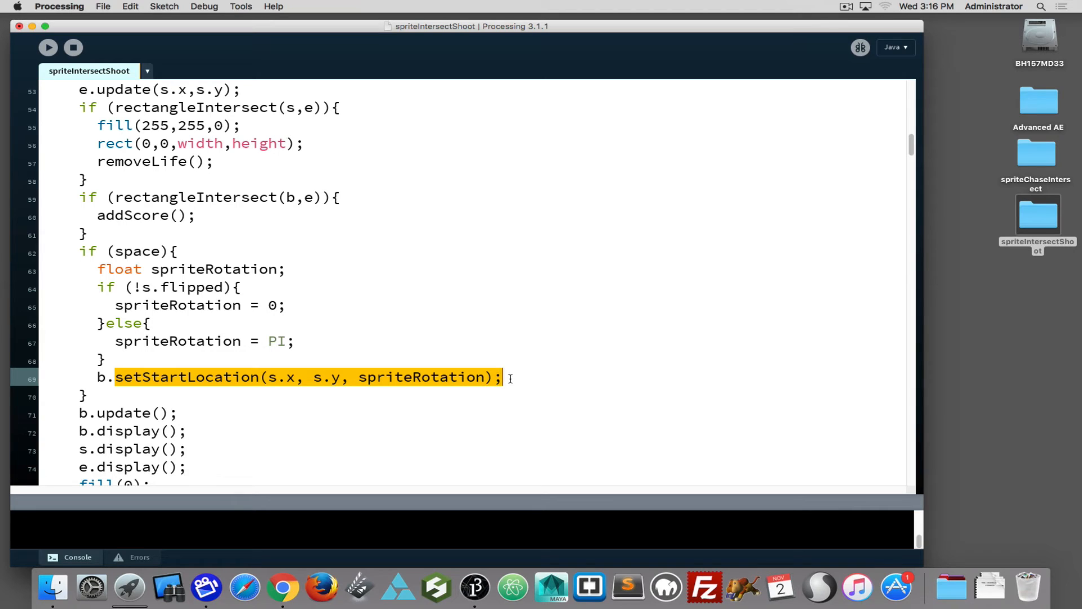
mouse_move(325, 389)
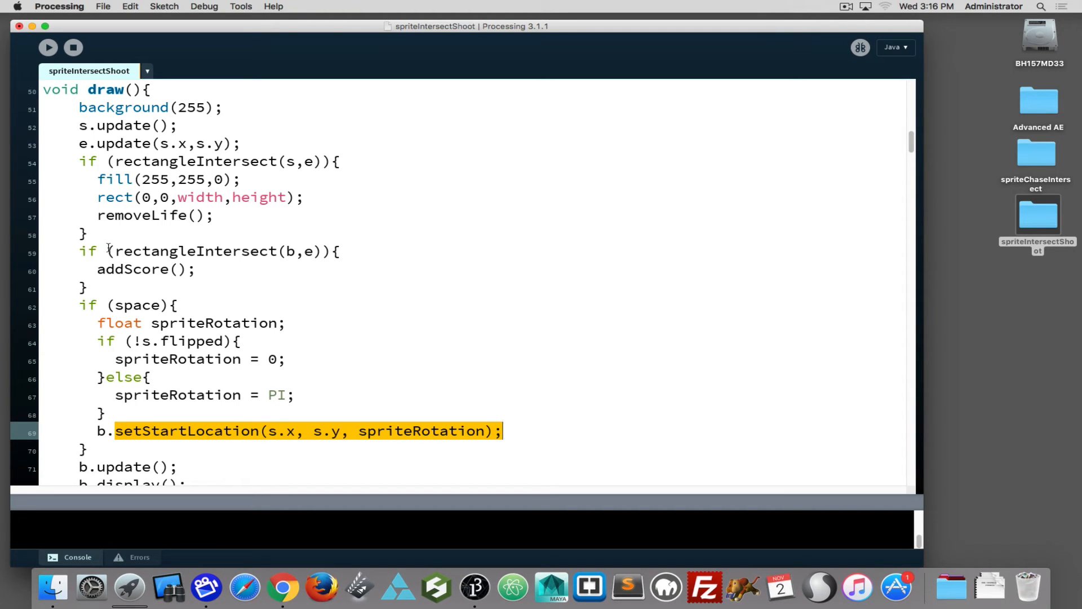
- Comment out b.reset() in addScore, test-run the sketch, then restore the call
double_click(196, 250)
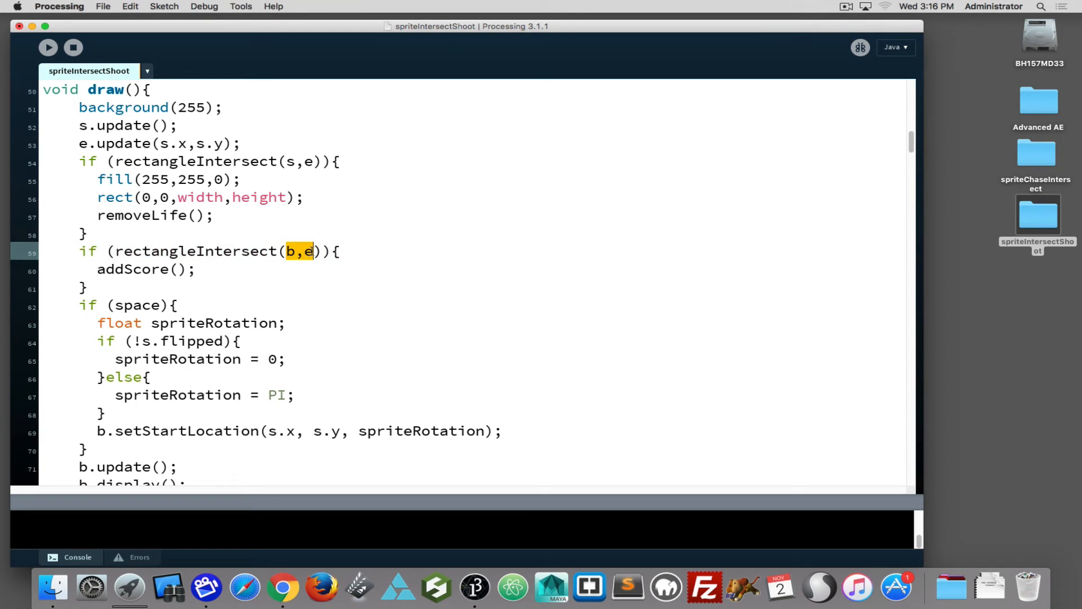
mouse_move(320, 161)
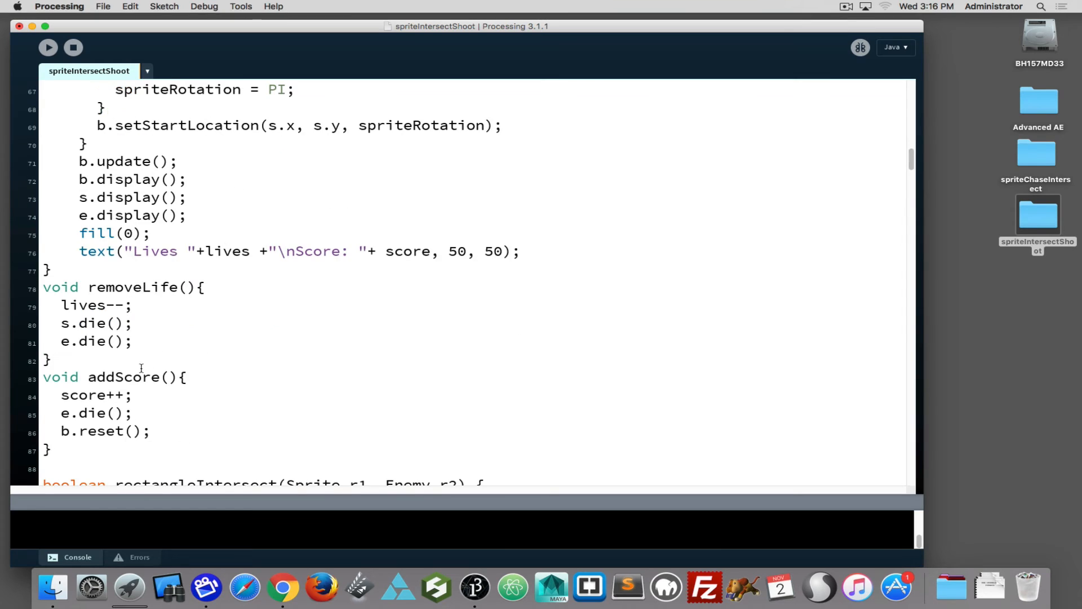
mouse_move(62, 412)
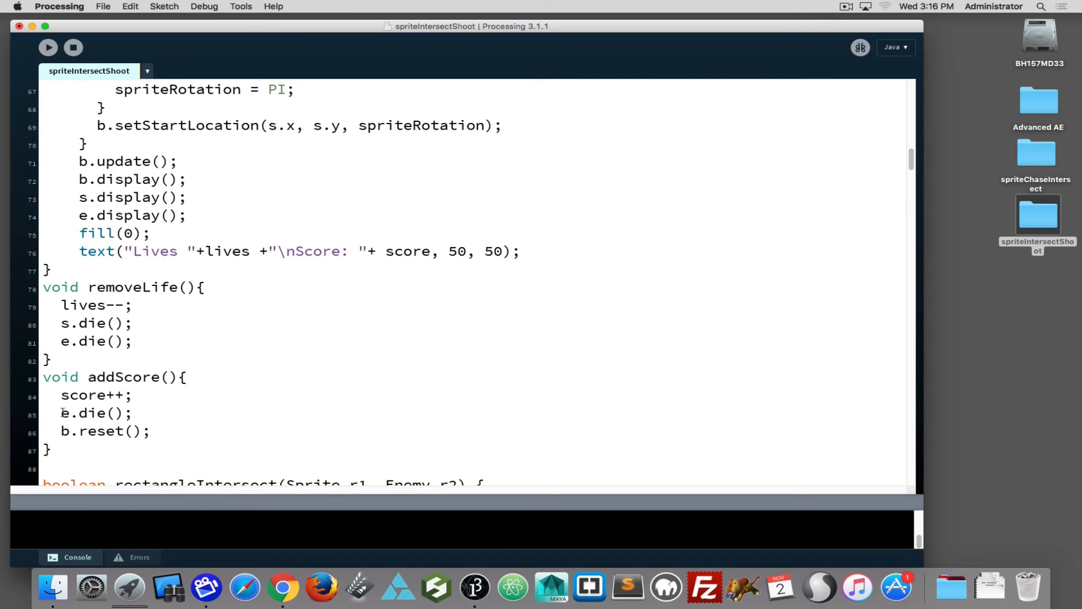
triple_click(96, 413)
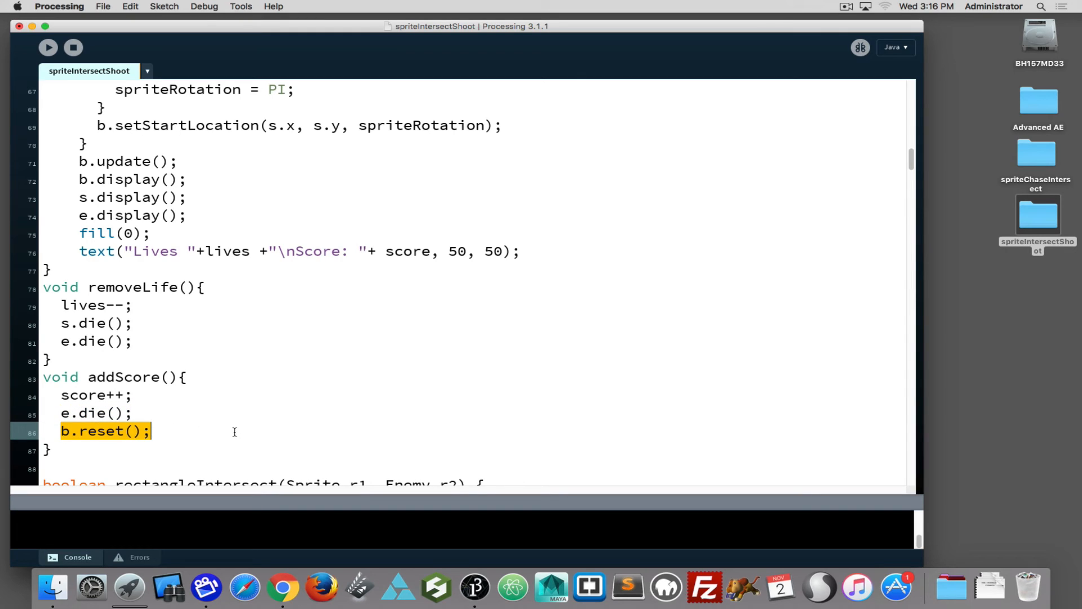
mouse_move(237, 424)
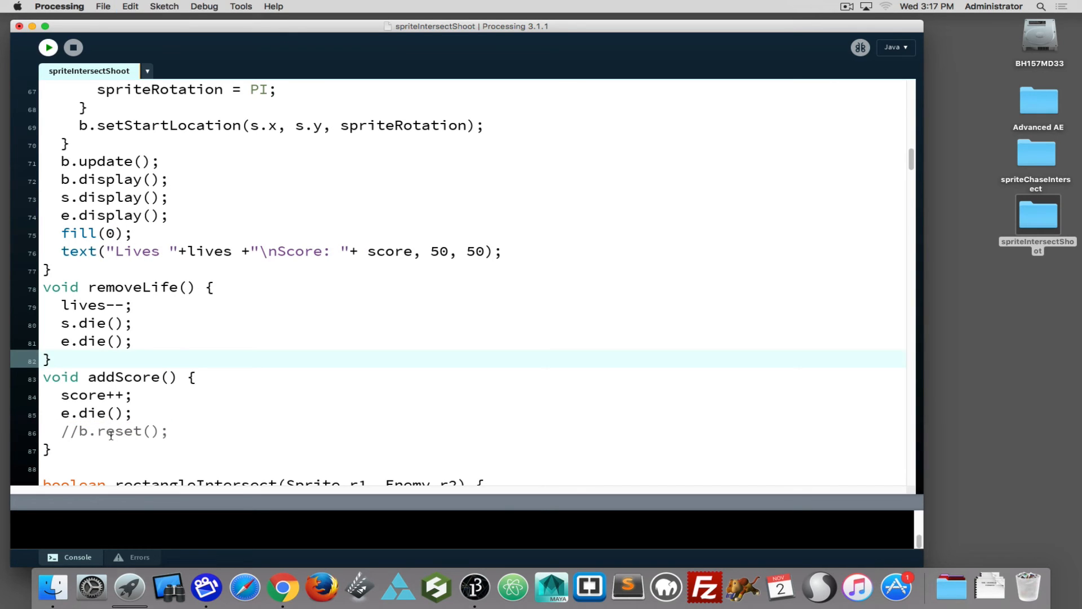
click(48, 47)
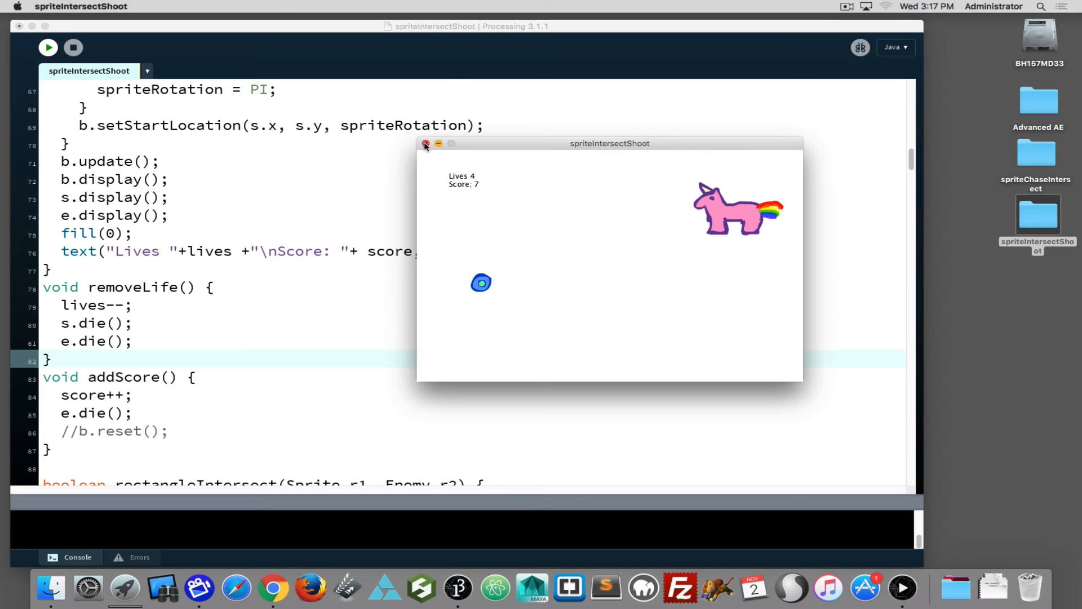
click(425, 144)
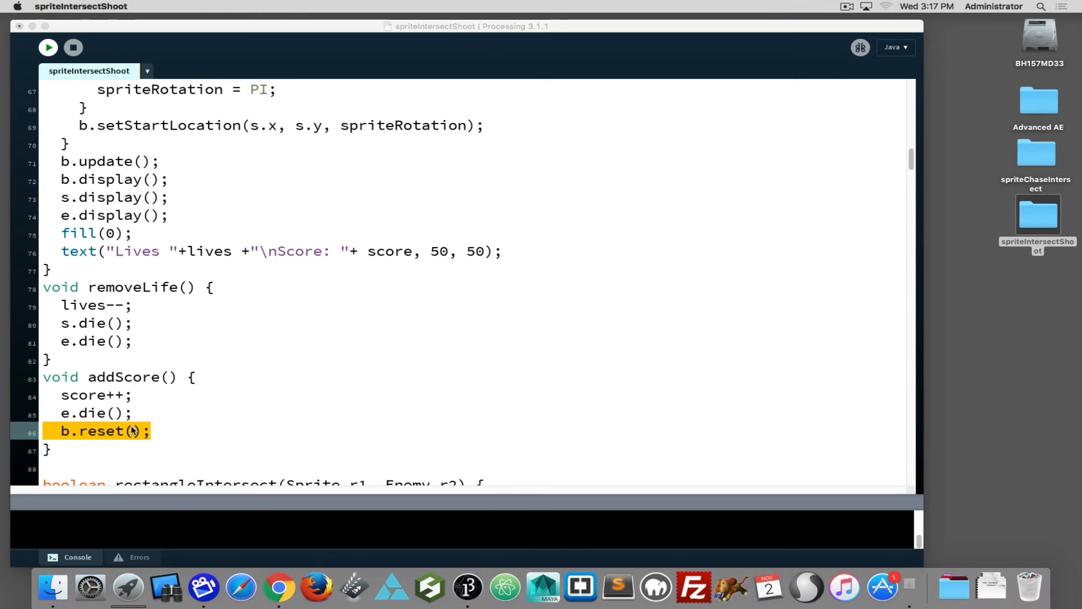
click(47, 47)
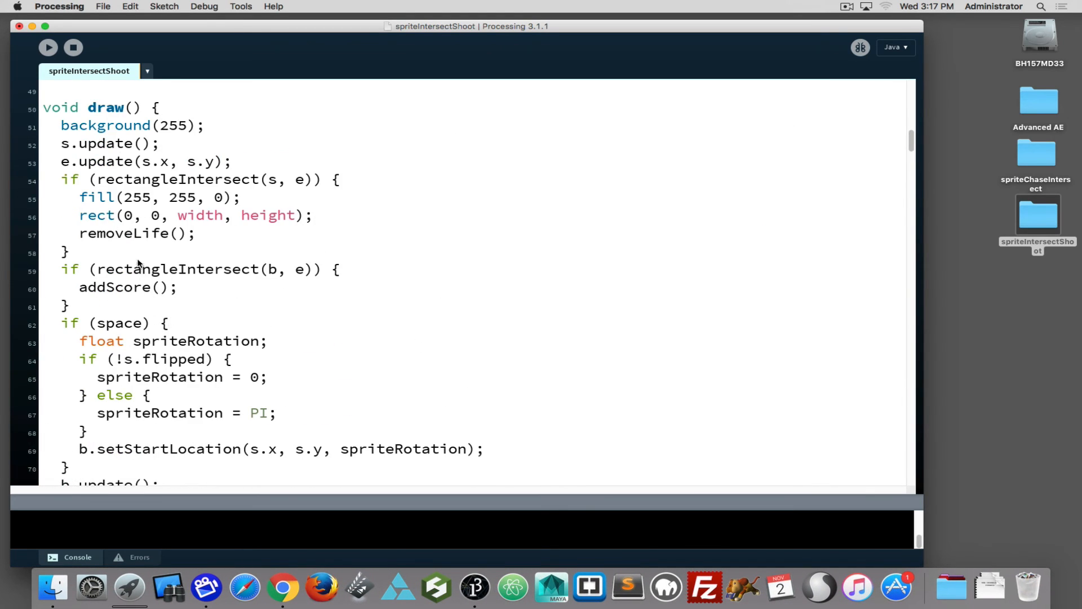
mouse_move(104, 186)
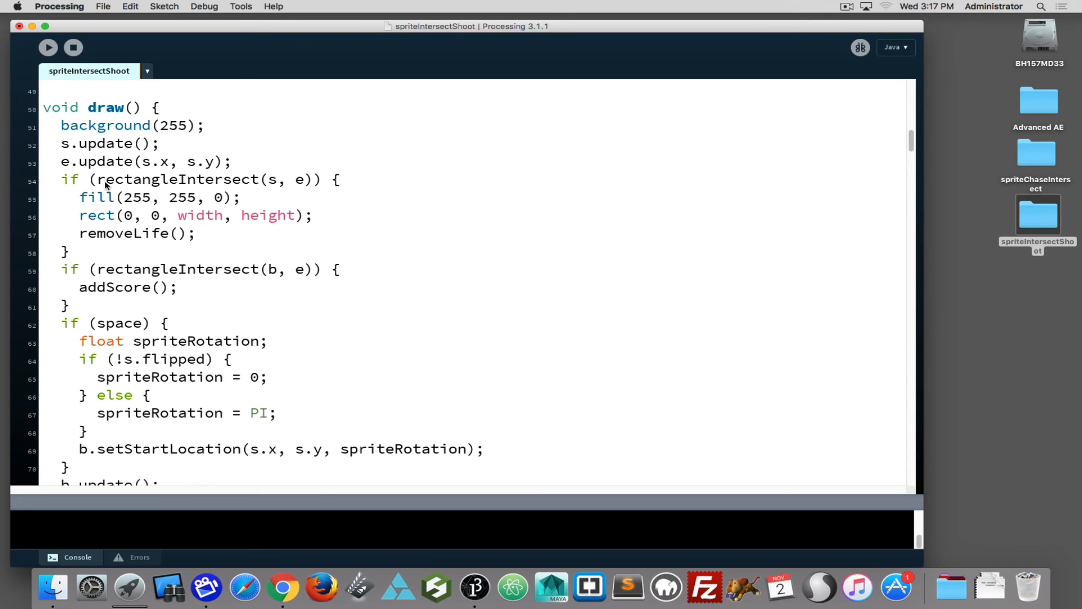
- Review rectangleIntersect(b, e) and both overloads, then run the game showing Lives 5, Score 0
double_click(179, 180)
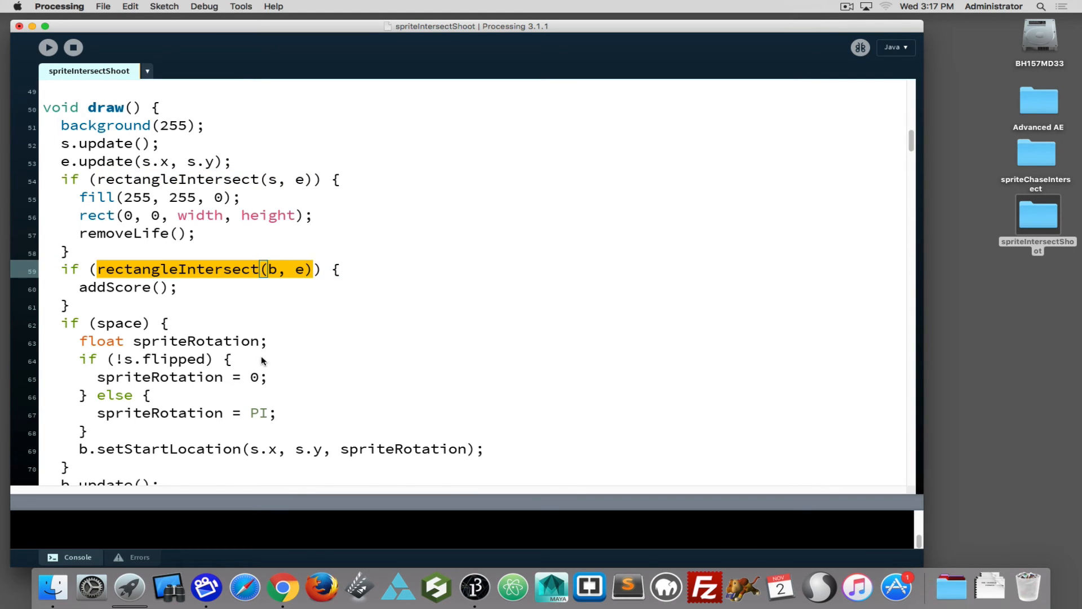
scroll(down, 3)
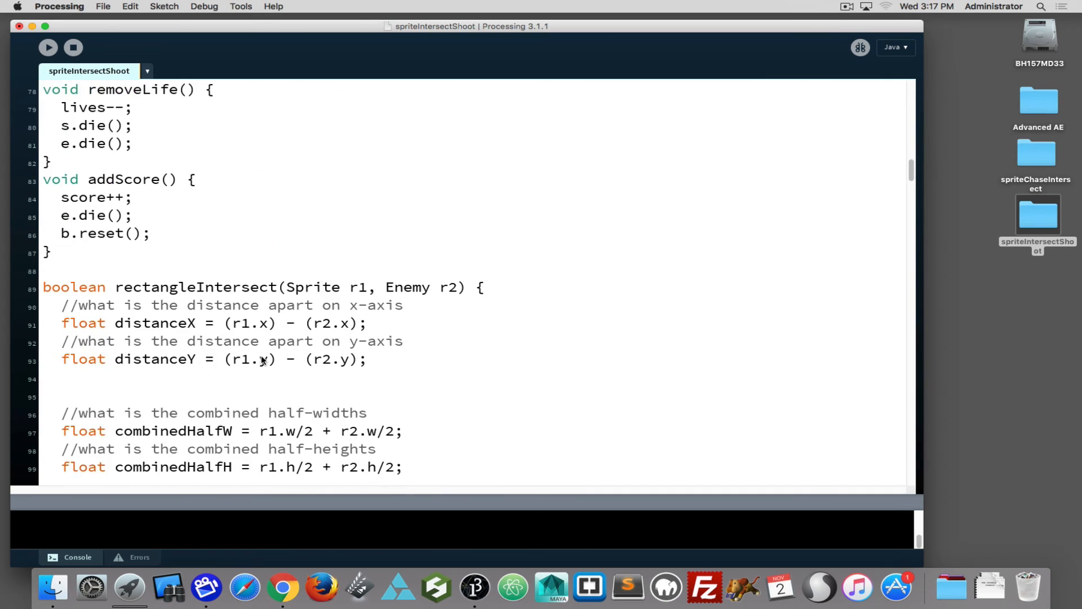
scroll(down, 3)
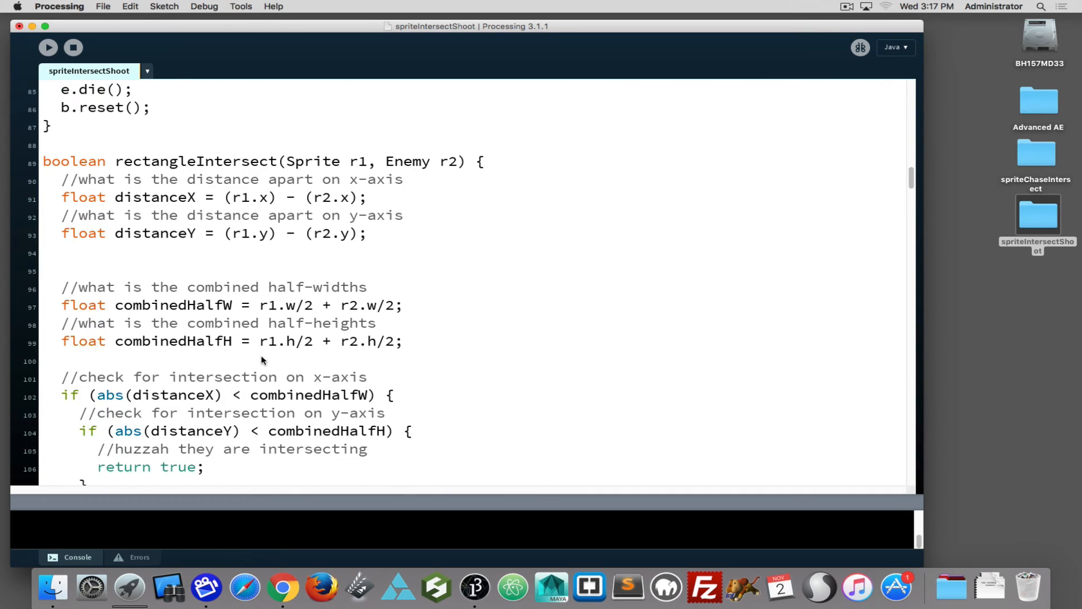
scroll(down, 3)
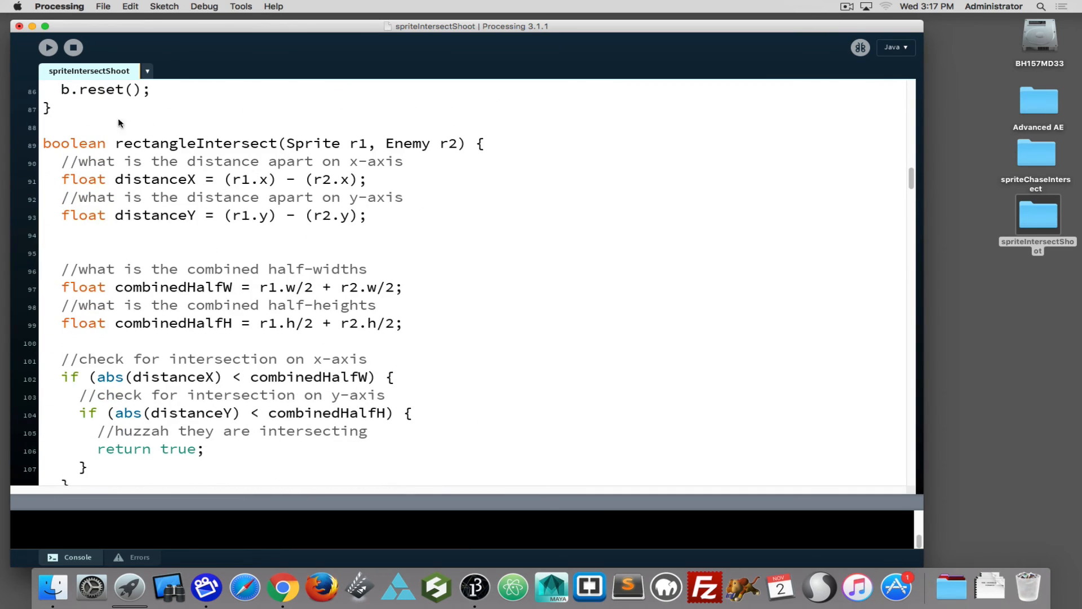
click(287, 143)
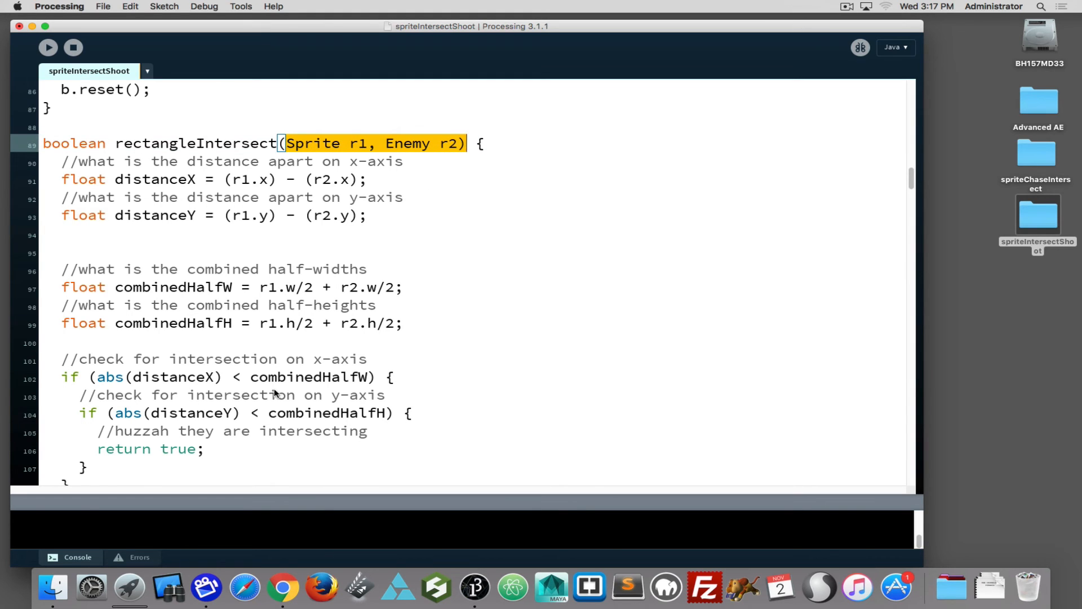
scroll(down, 3)
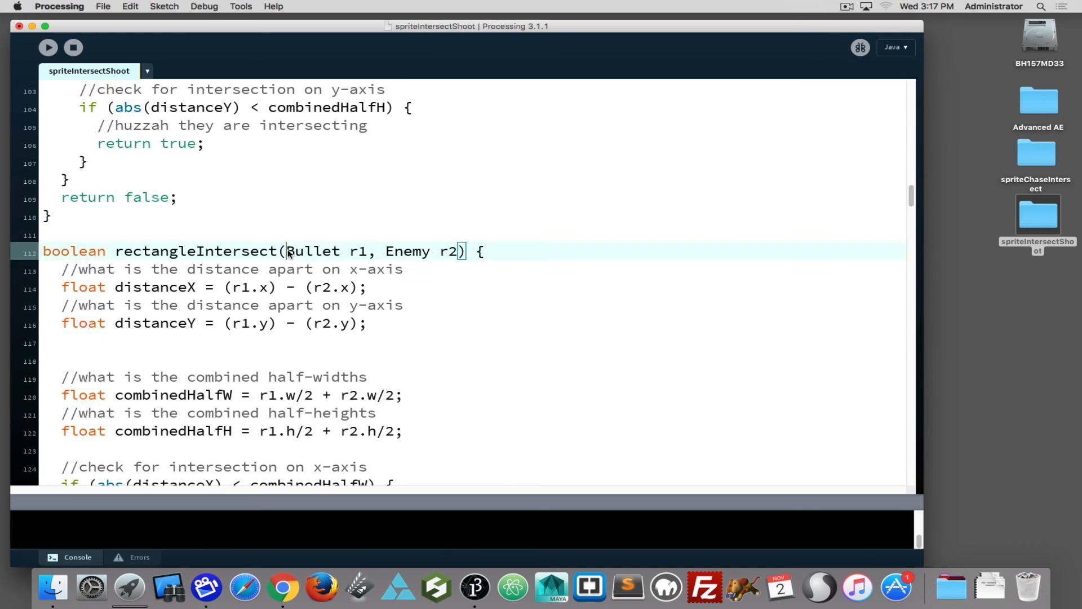
drag(289, 250, 457, 250)
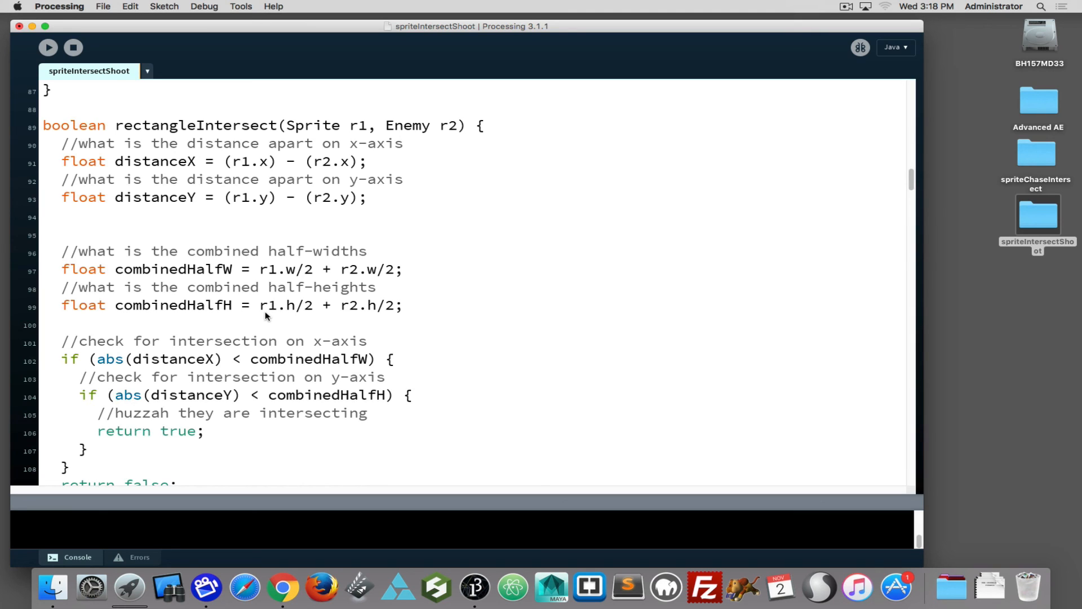
mouse_move(108, 202)
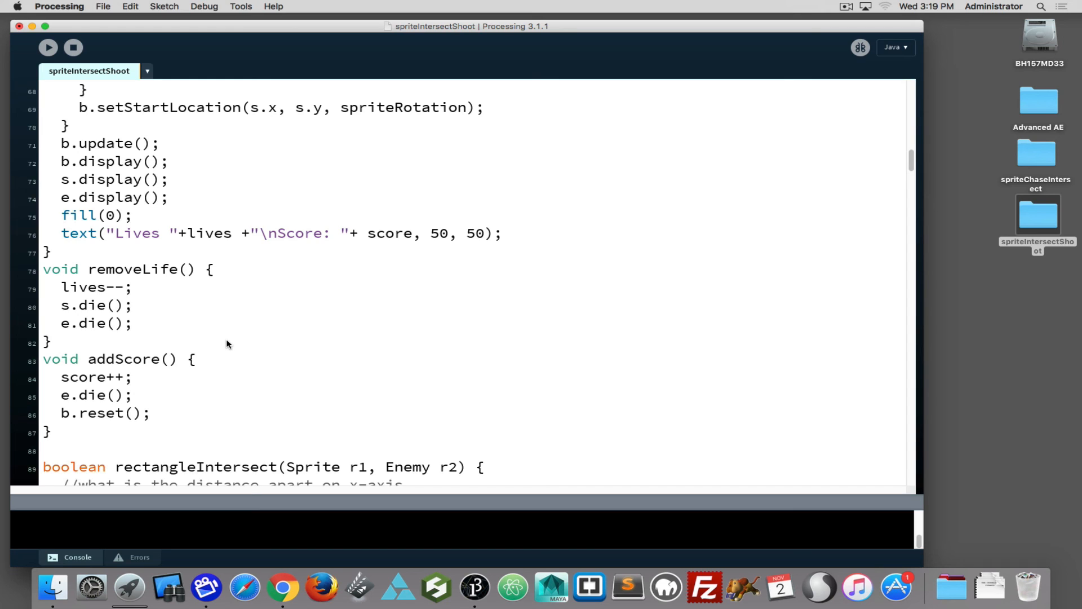
click(47, 47)
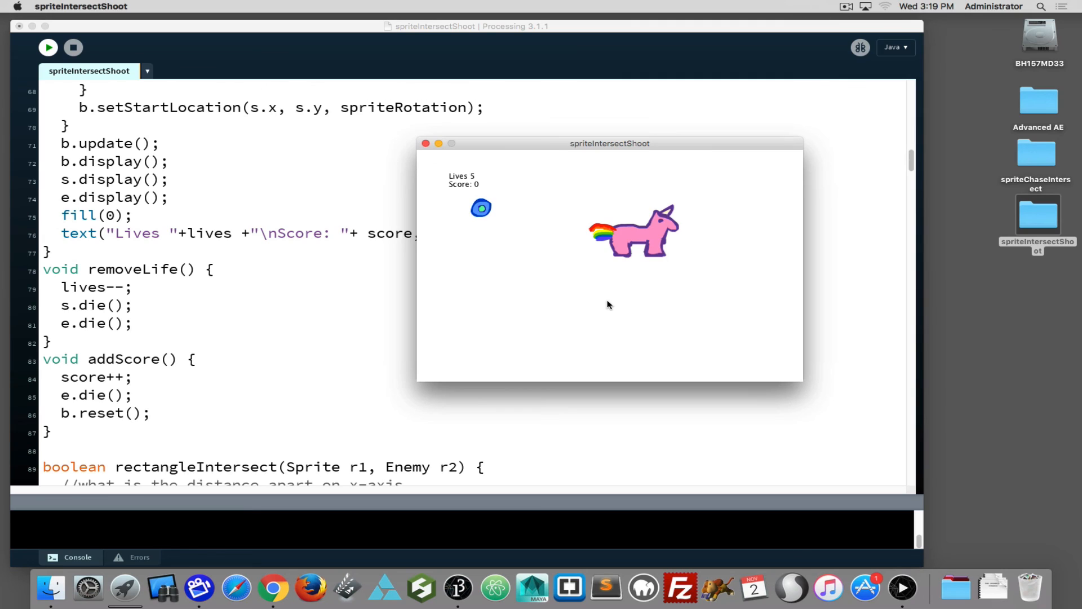